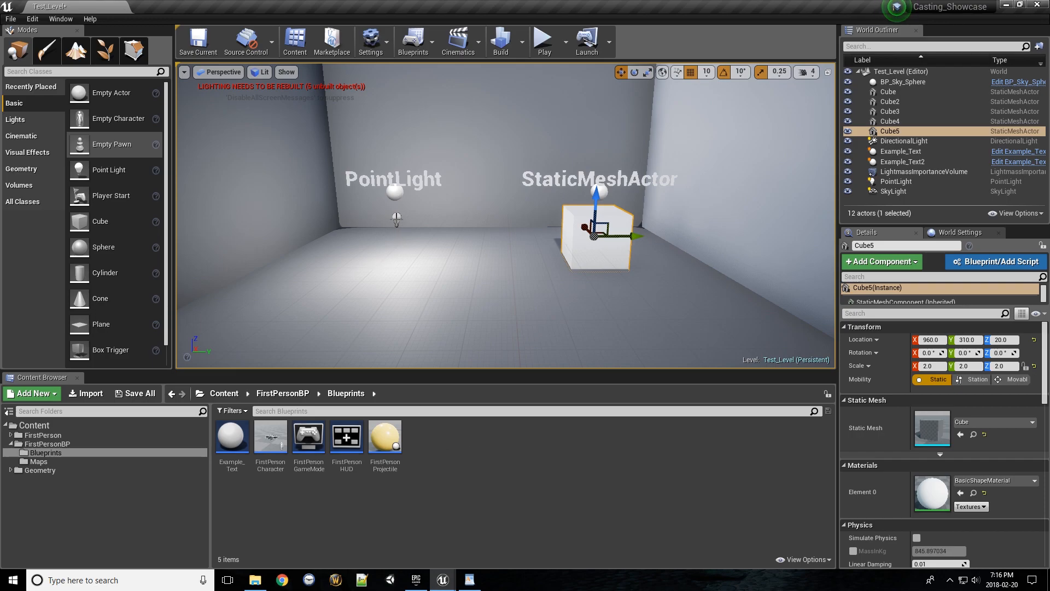
# Select the PointLight actor in the World Outliner so its light settings show.
pyautogui.click(896, 181)
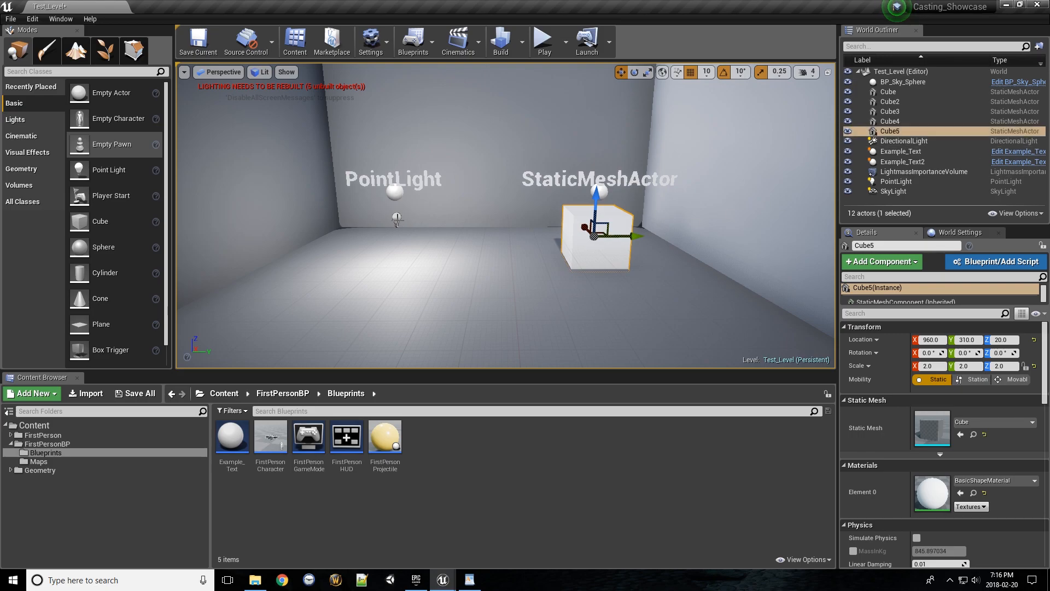
pyautogui.click(895, 180)
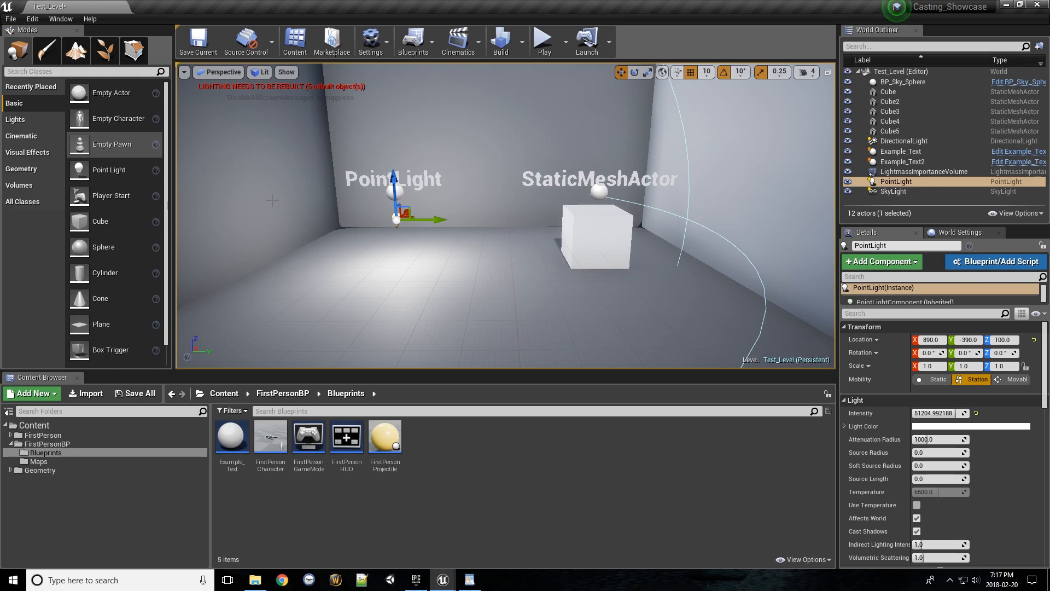
pyautogui.moveTo(413, 41)
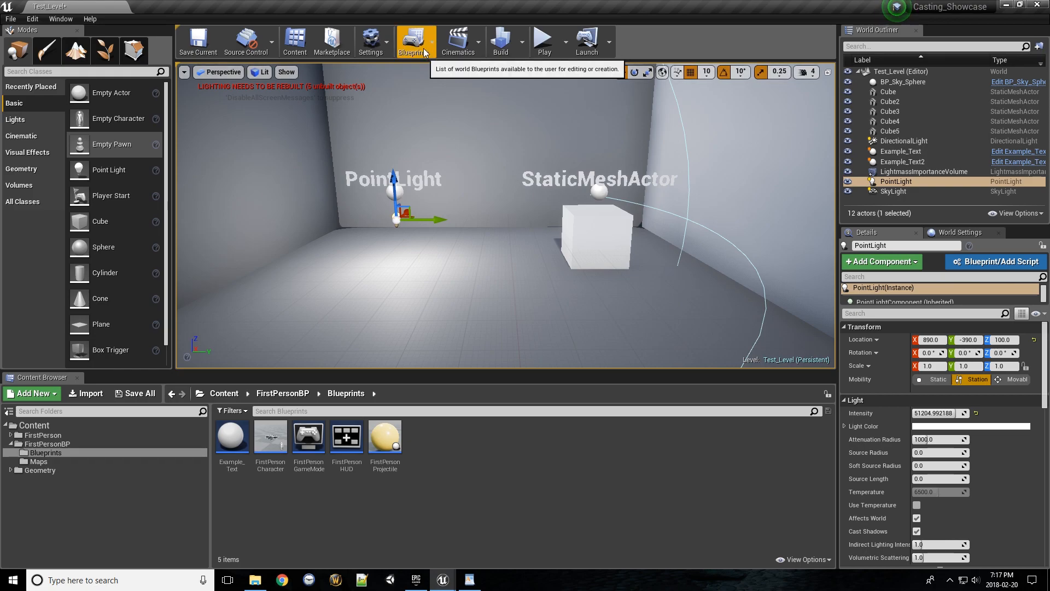
# Open the Level Blueprint and wire Cube5 into the Actor Reference SET node.
pyautogui.click(416, 41)
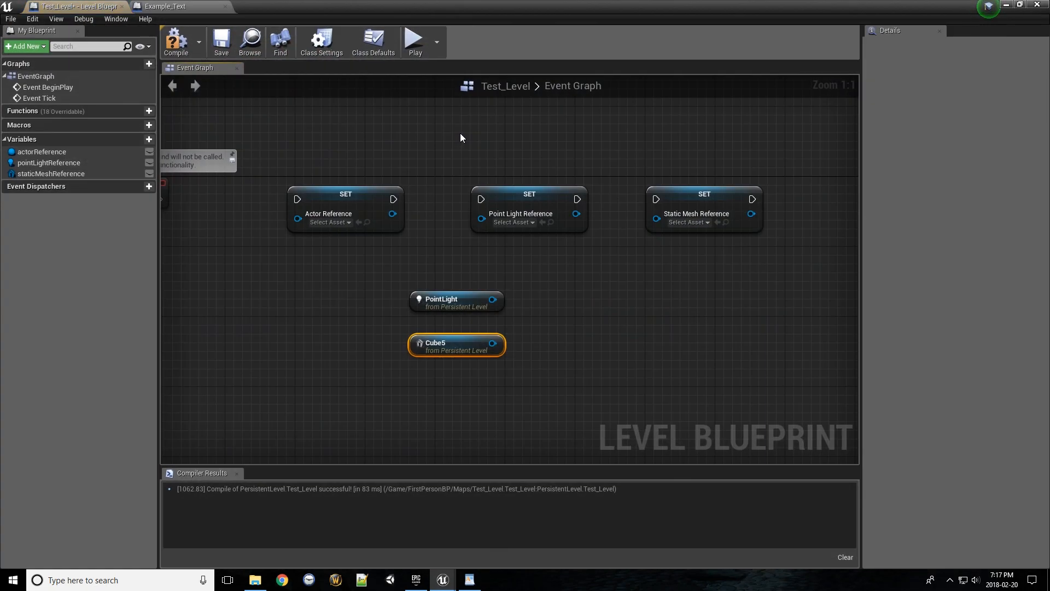
pyautogui.moveTo(456, 196)
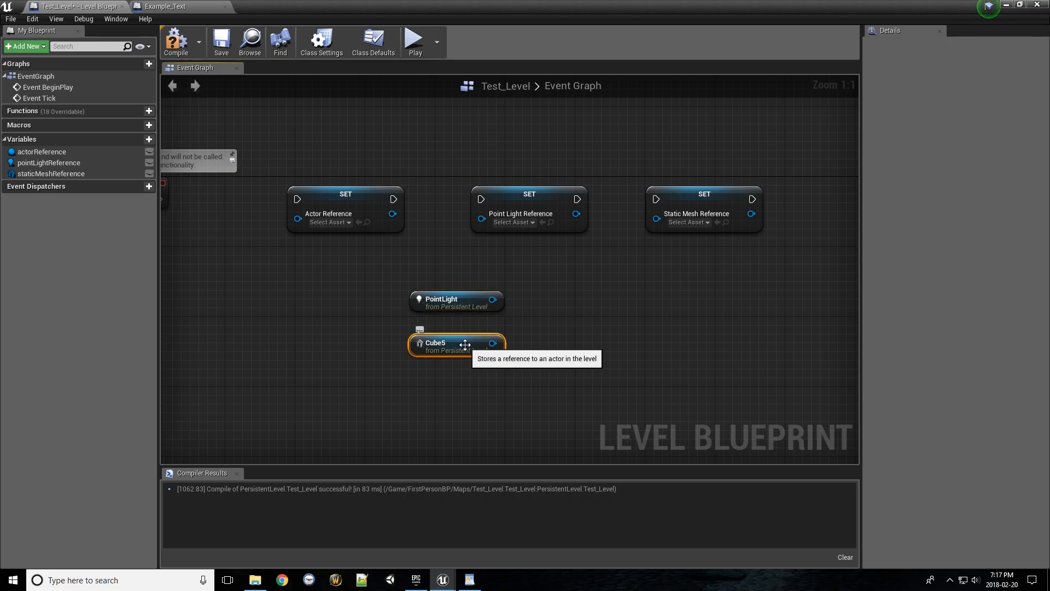
pyautogui.moveTo(524, 322)
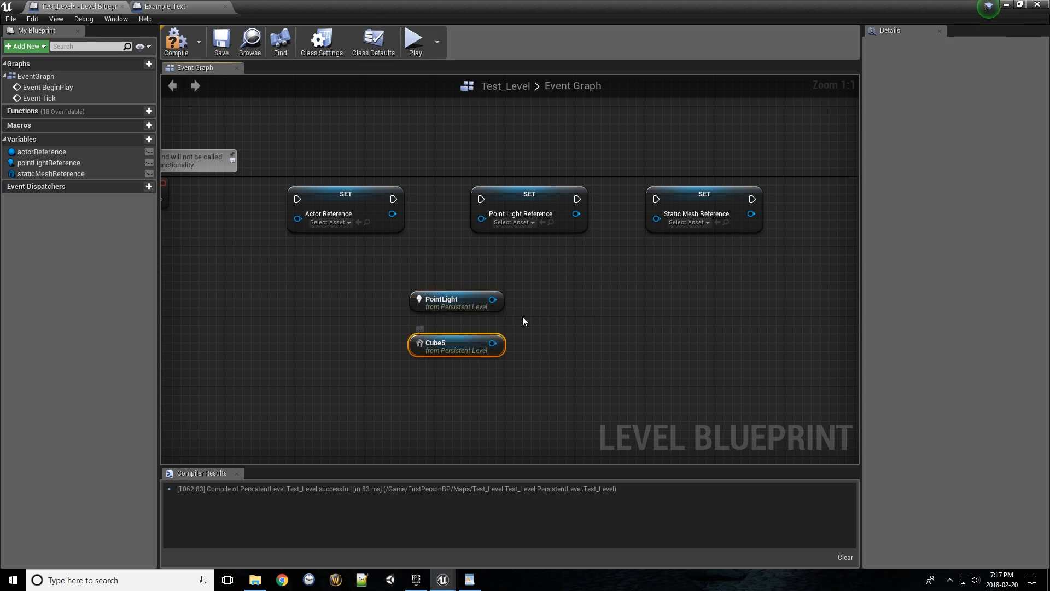
pyautogui.moveTo(530, 317)
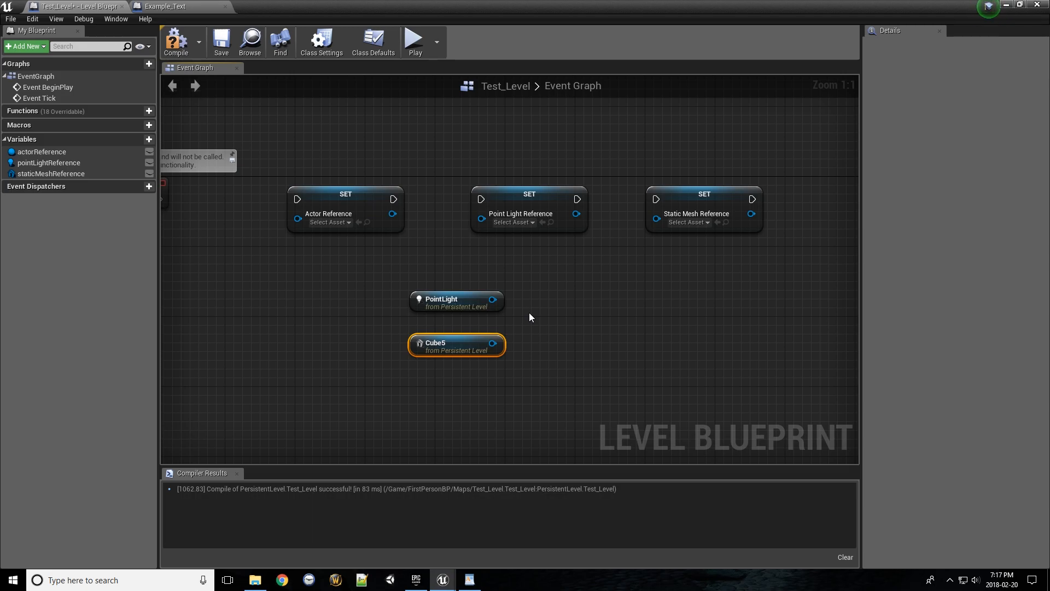
pyautogui.click(43, 151)
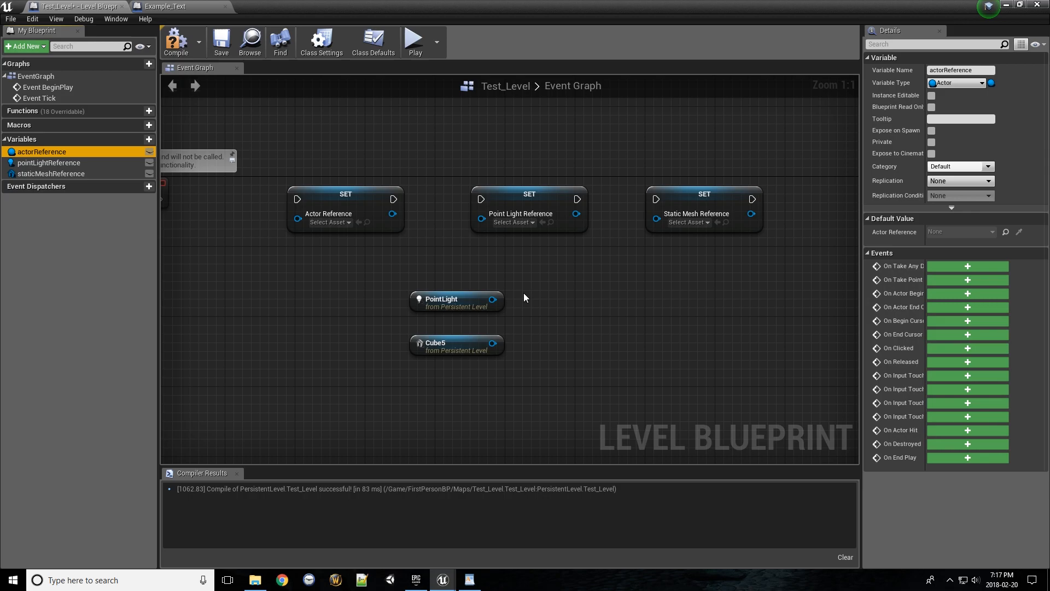
pyautogui.click(456, 344)
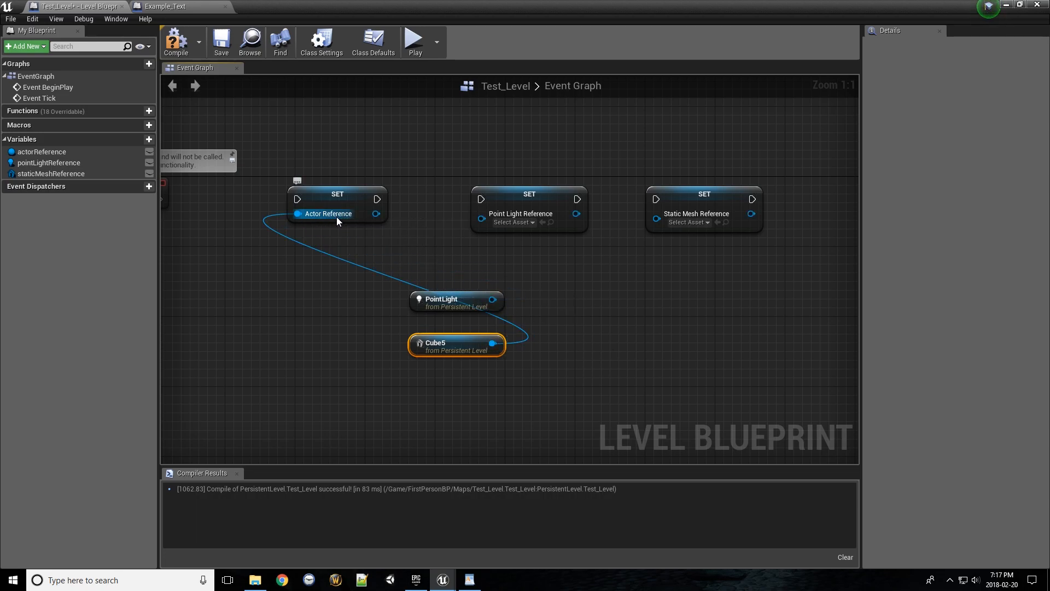
pyautogui.moveTo(468, 342)
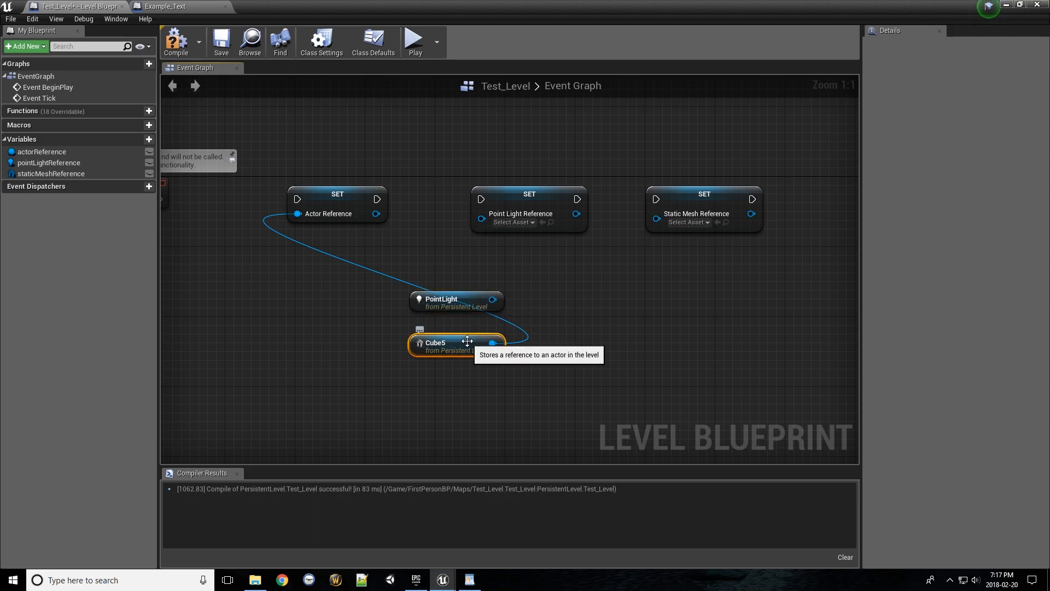
pyautogui.moveTo(391, 230)
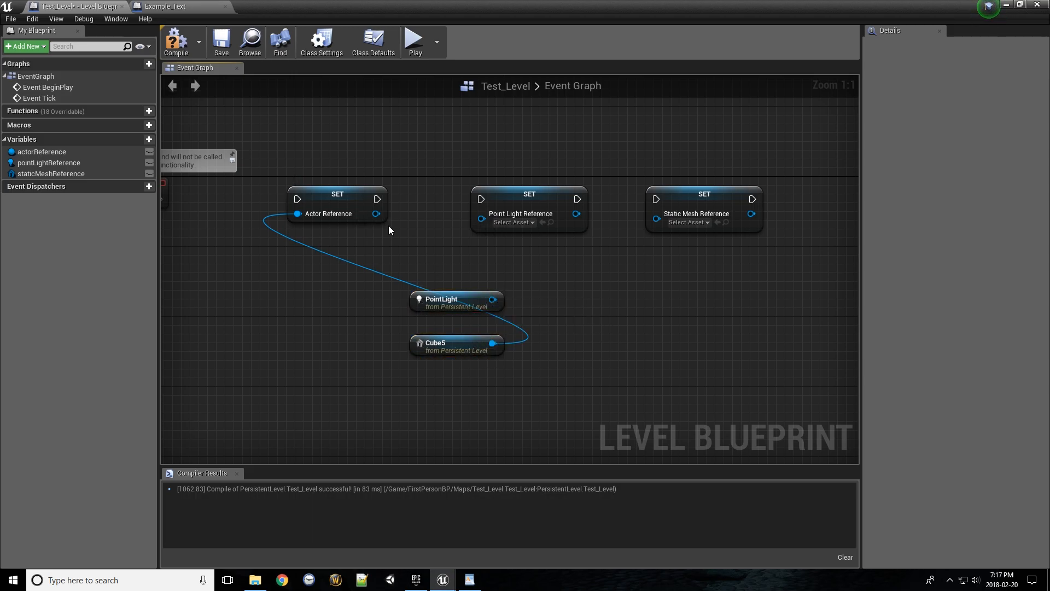
pyautogui.click(337, 194)
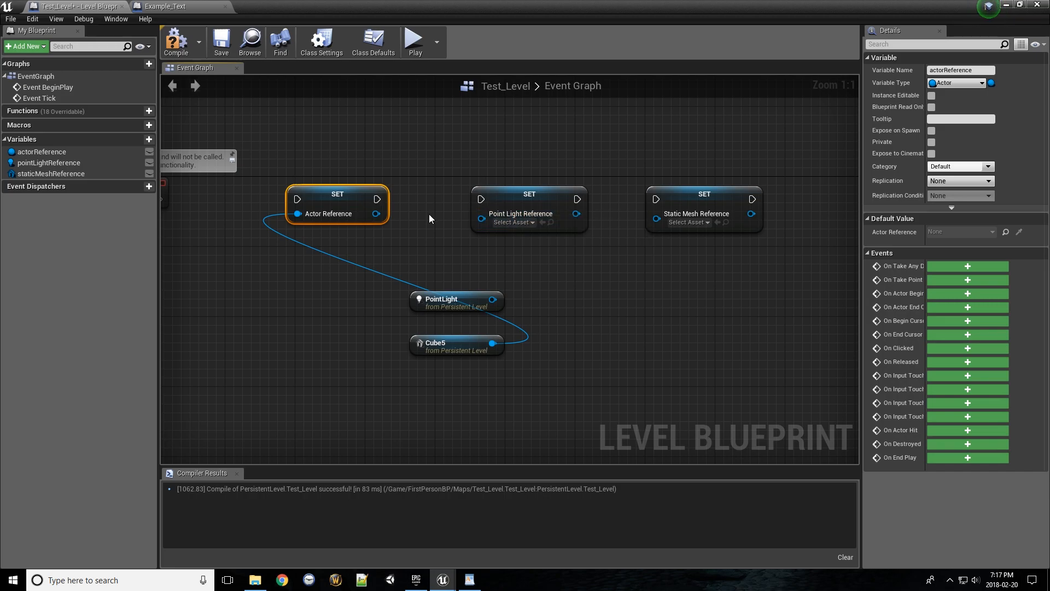
pyautogui.moveTo(488, 272)
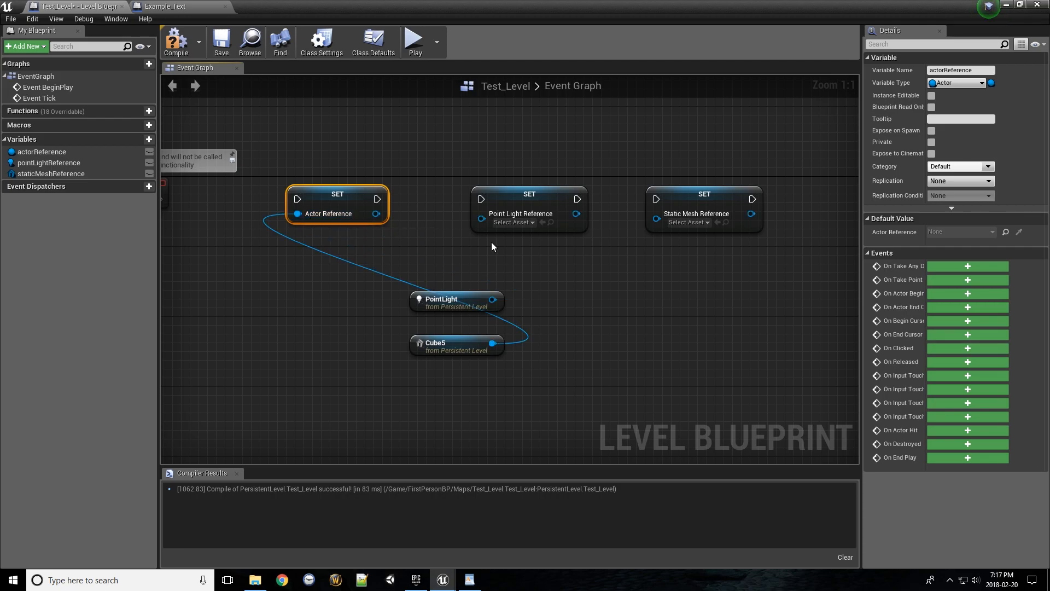
pyautogui.moveTo(378, 214); pyautogui.dragTo(442, 240)
pyautogui.write('get')
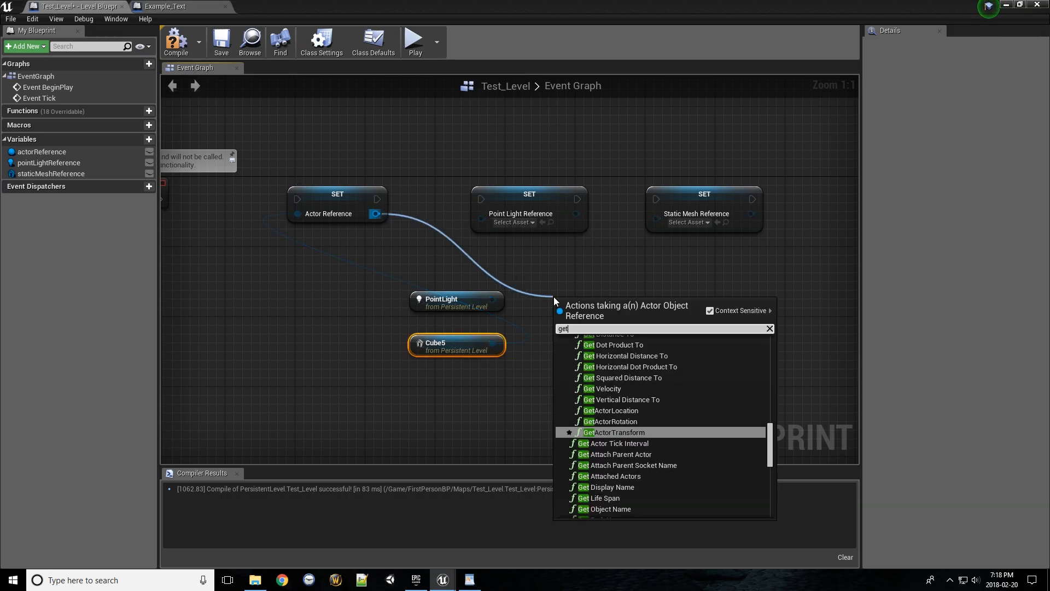
pyautogui.write('intensity')
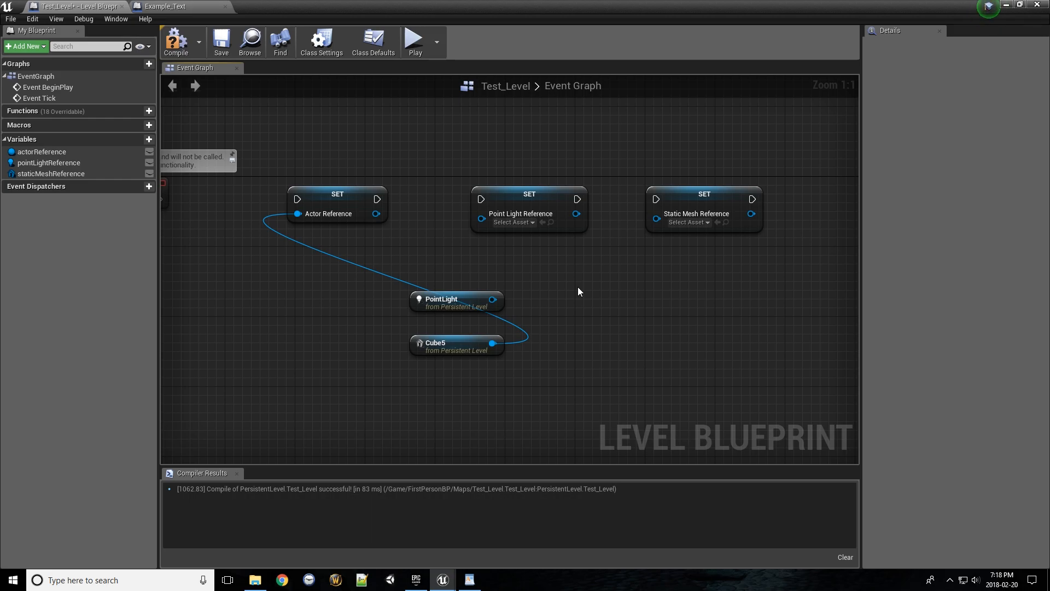
# Select actorReference under Variables to show its Actor variable type.
pyautogui.click(42, 151)
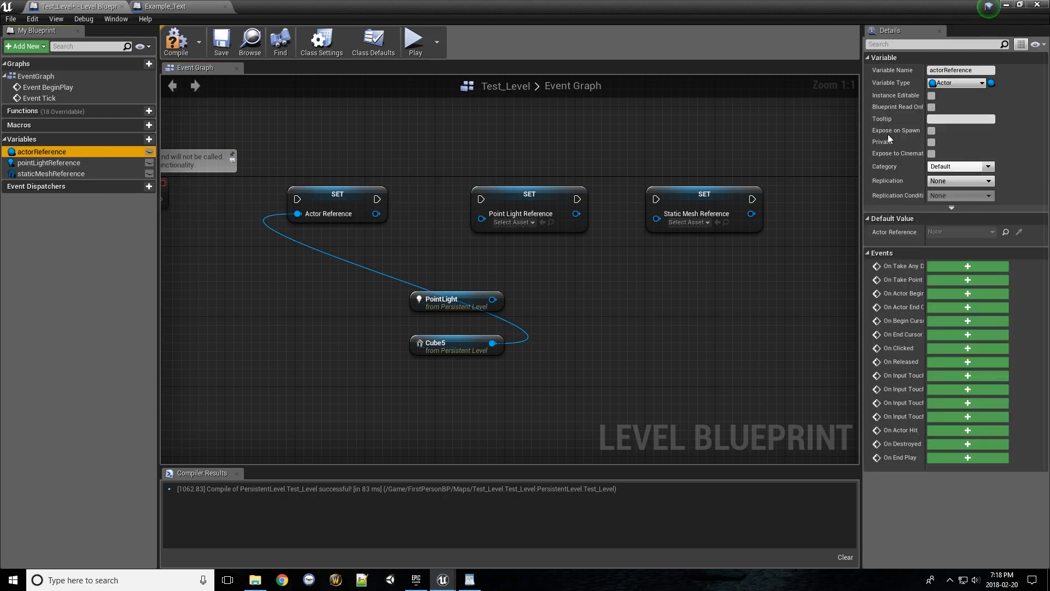
pyautogui.moveTo(962, 82)
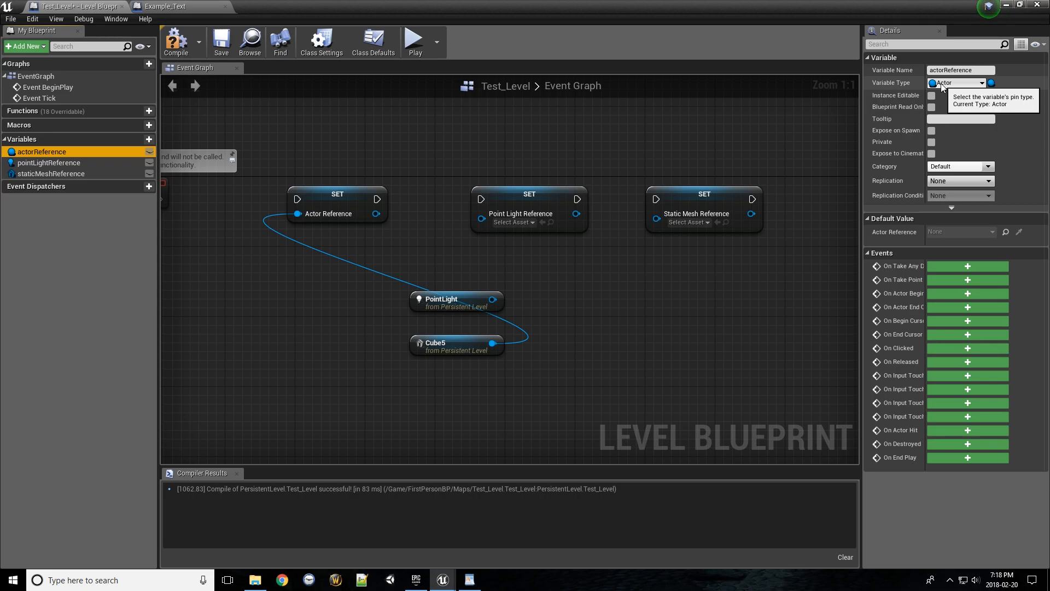
pyautogui.moveTo(634, 214)
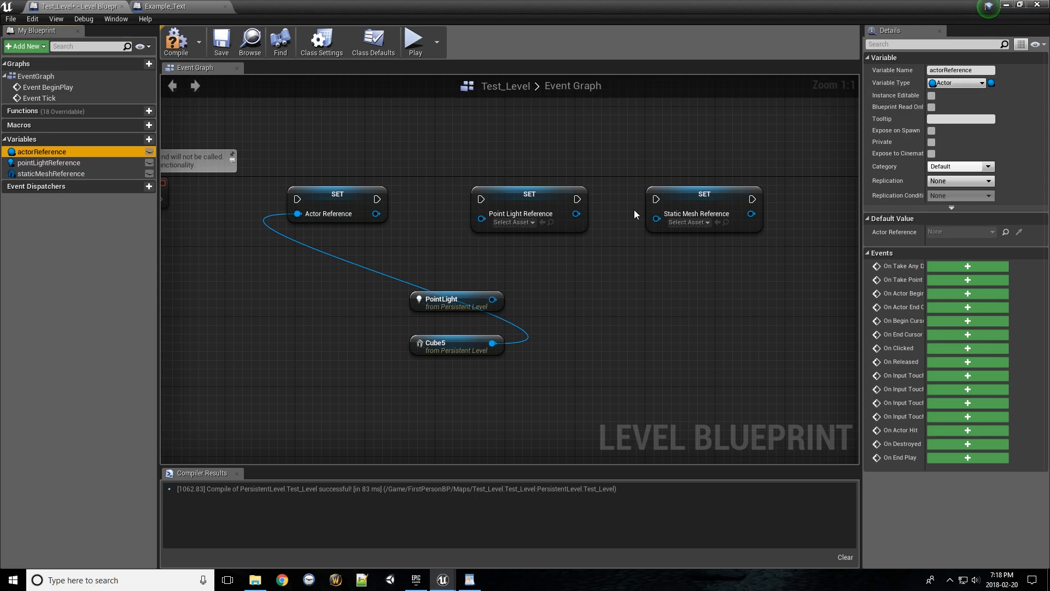
pyautogui.moveTo(495, 343)
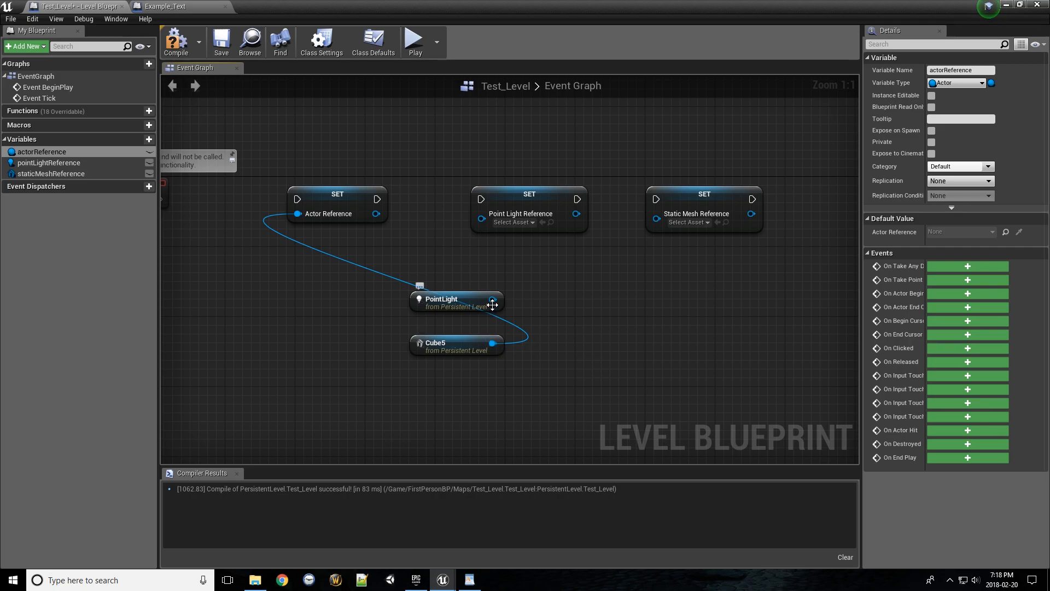
pyautogui.moveTo(494, 299)
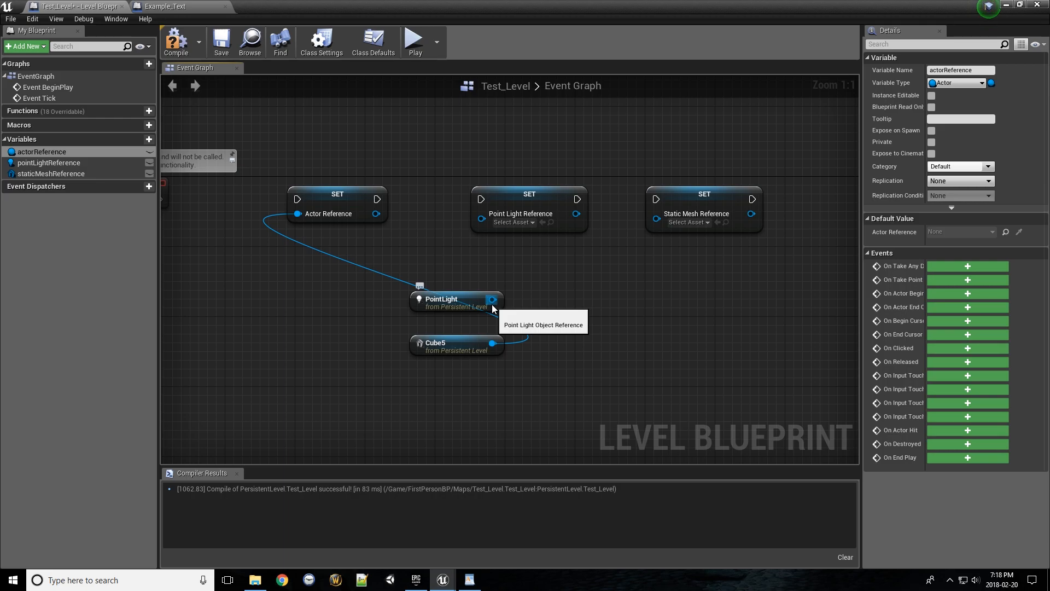
pyautogui.moveTo(546, 274)
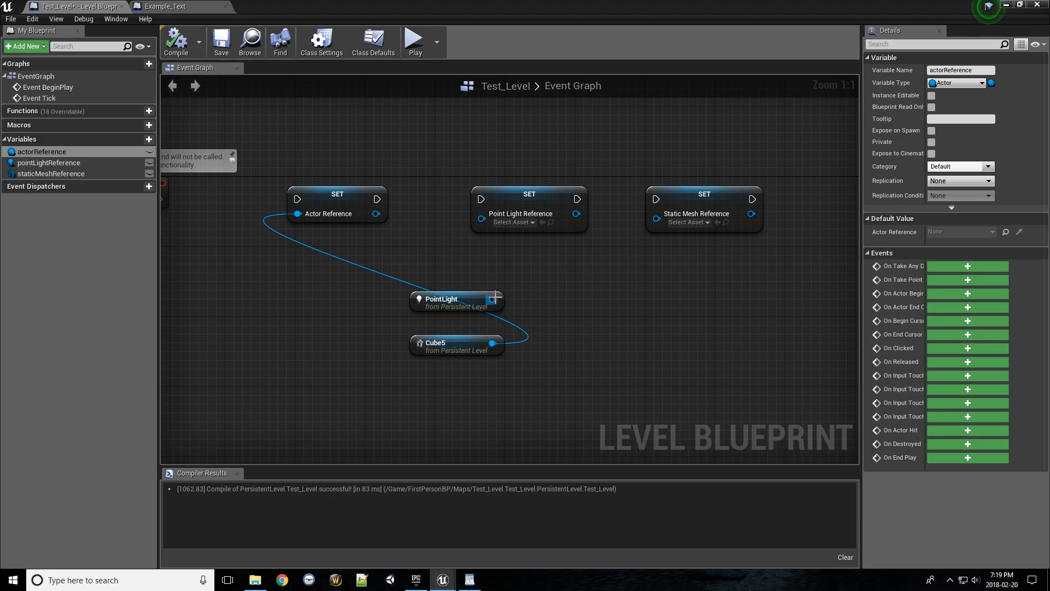
# Show pointLightReference then staticMeshReference settings (Static Mesh Actor), cancelling a PointLight wire.
pyautogui.click(528, 194)
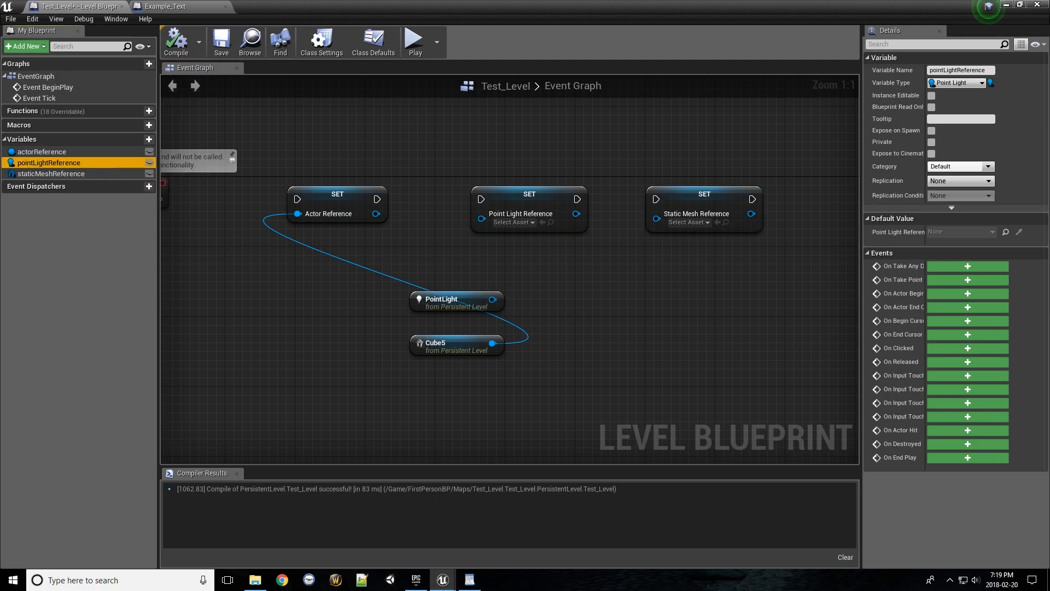
pyautogui.moveTo(172, 184)
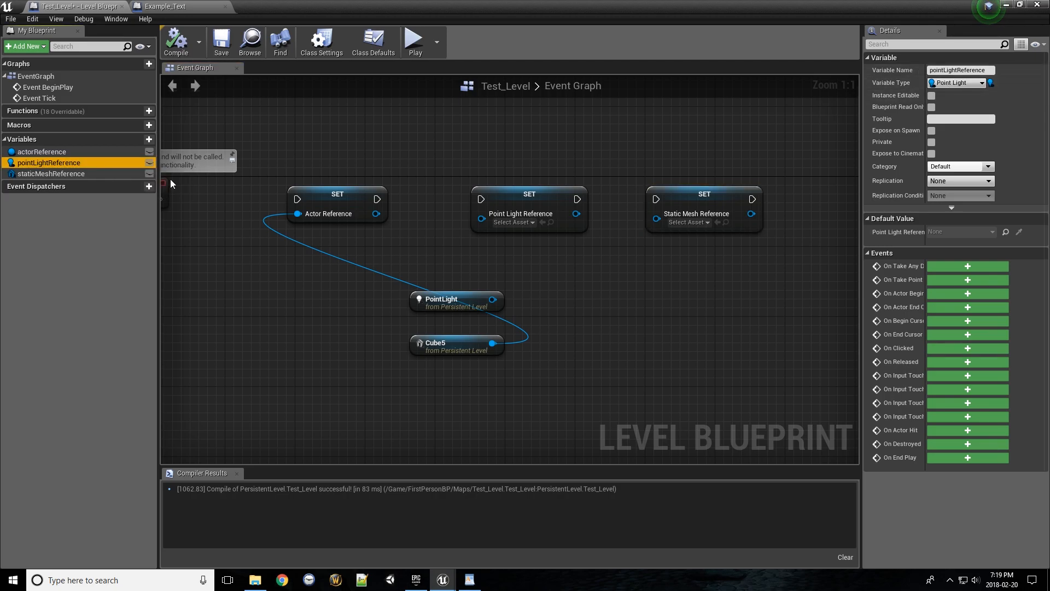
pyautogui.click(51, 174)
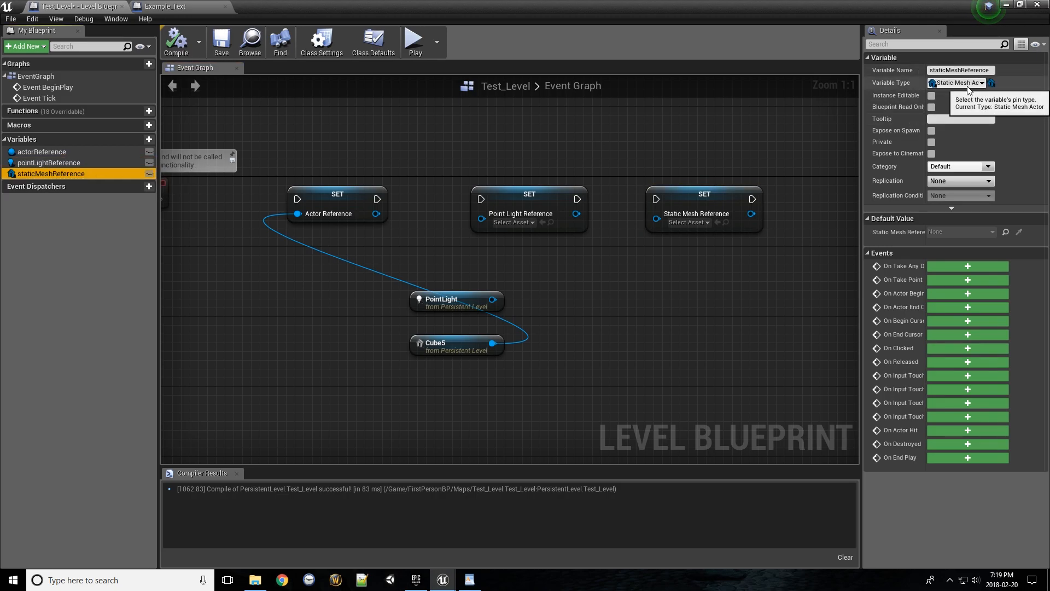
pyautogui.moveTo(495, 300)
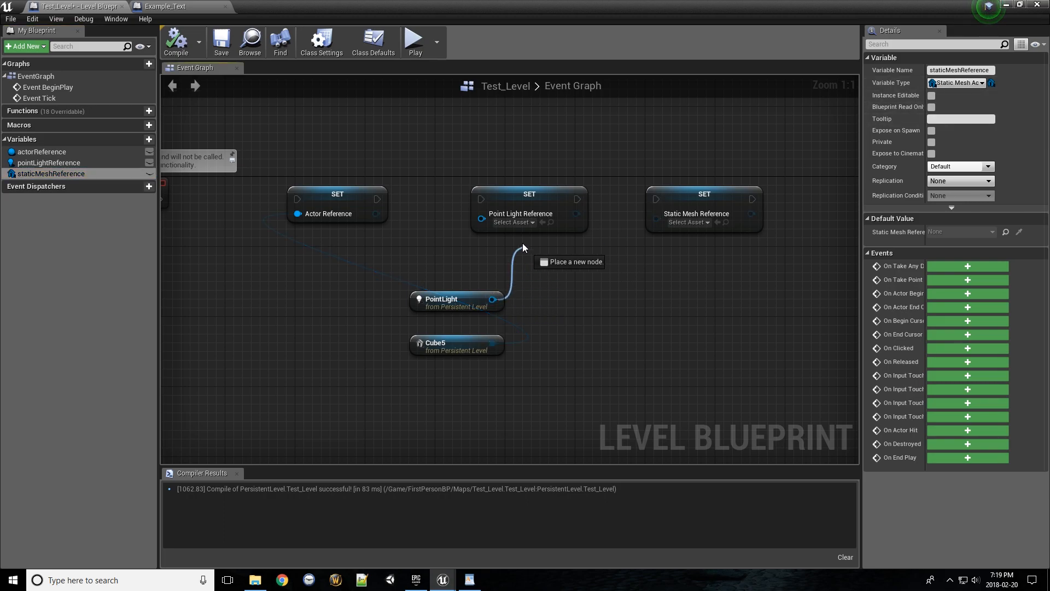
pyautogui.click(524, 222)
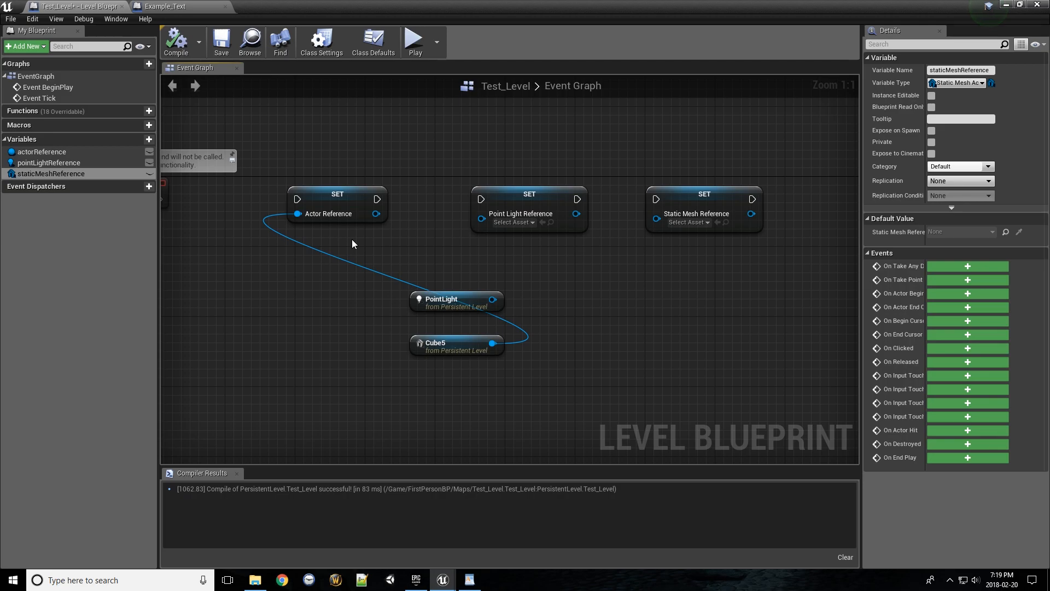
pyautogui.moveTo(432, 229)
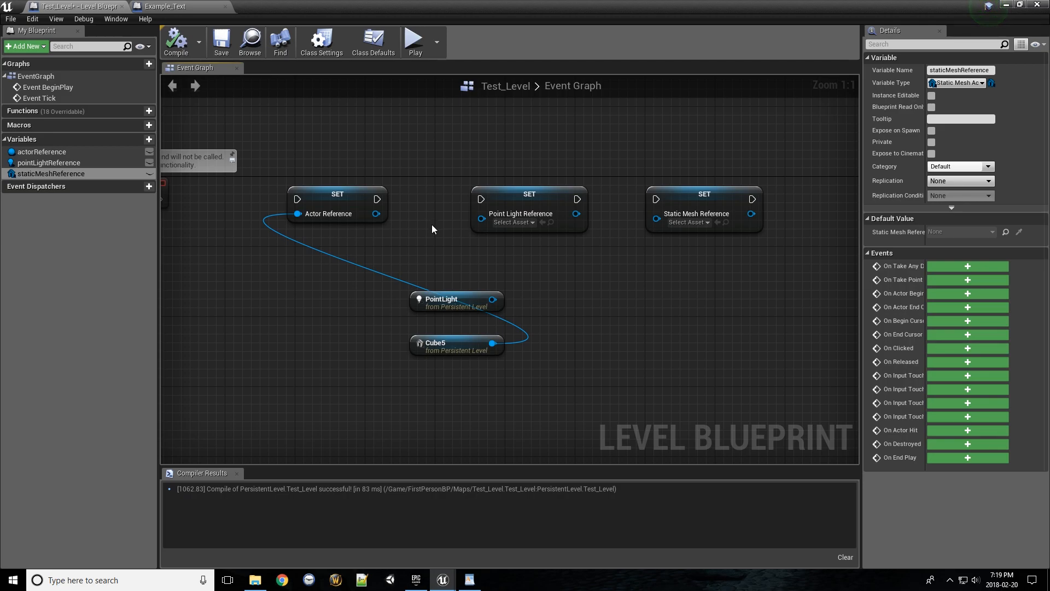
pyautogui.moveTo(375, 213)
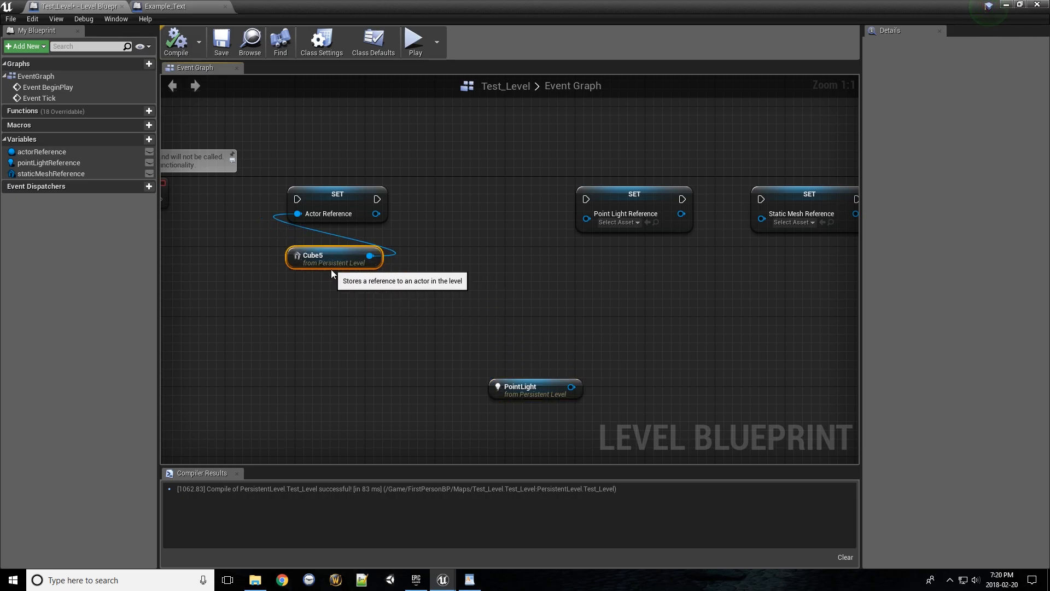
pyautogui.click(337, 195)
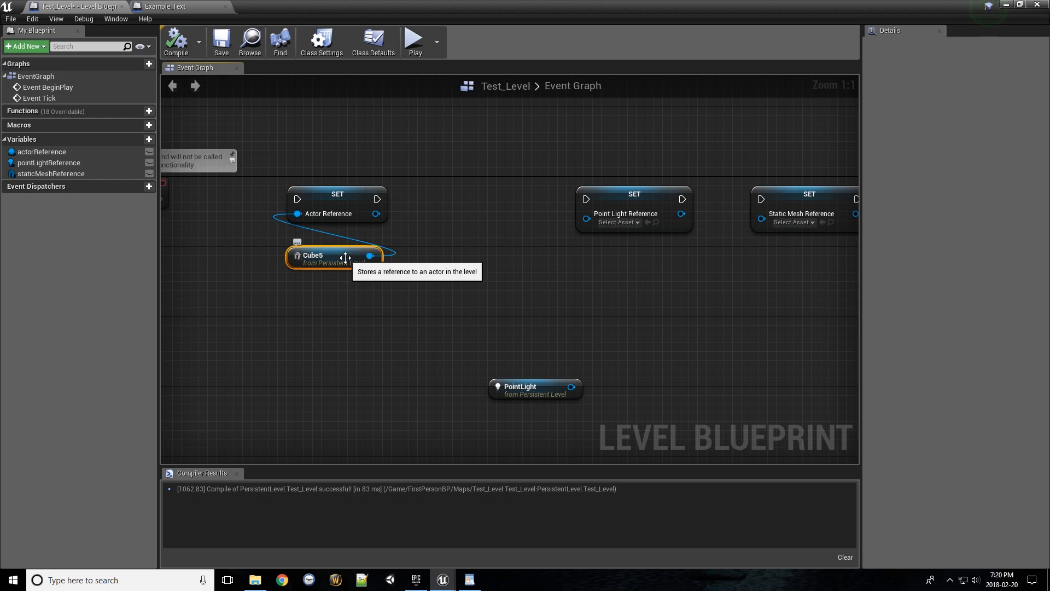
pyautogui.moveTo(351, 261)
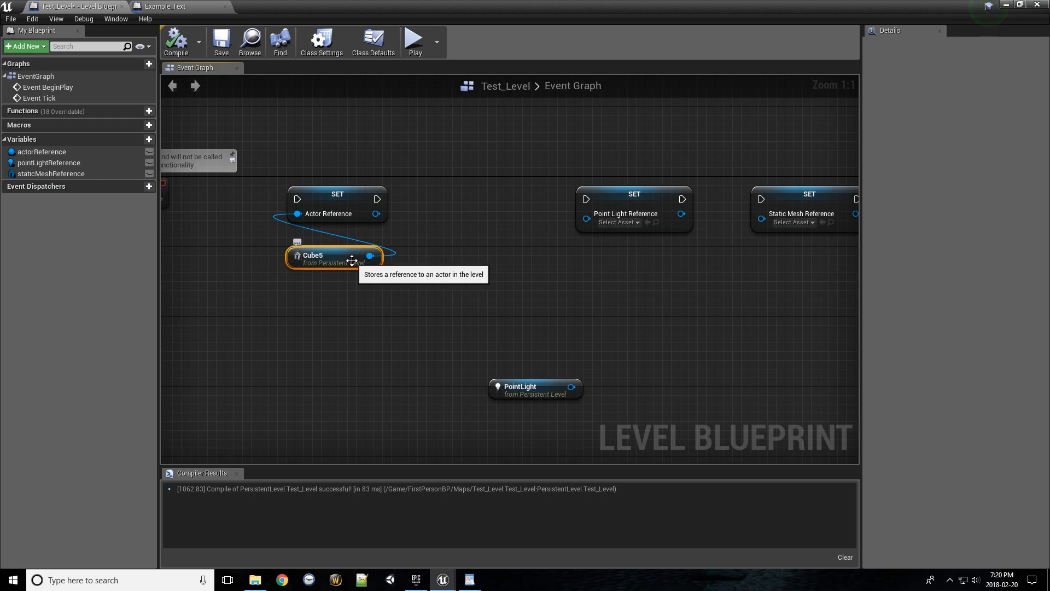
pyautogui.moveTo(439, 220)
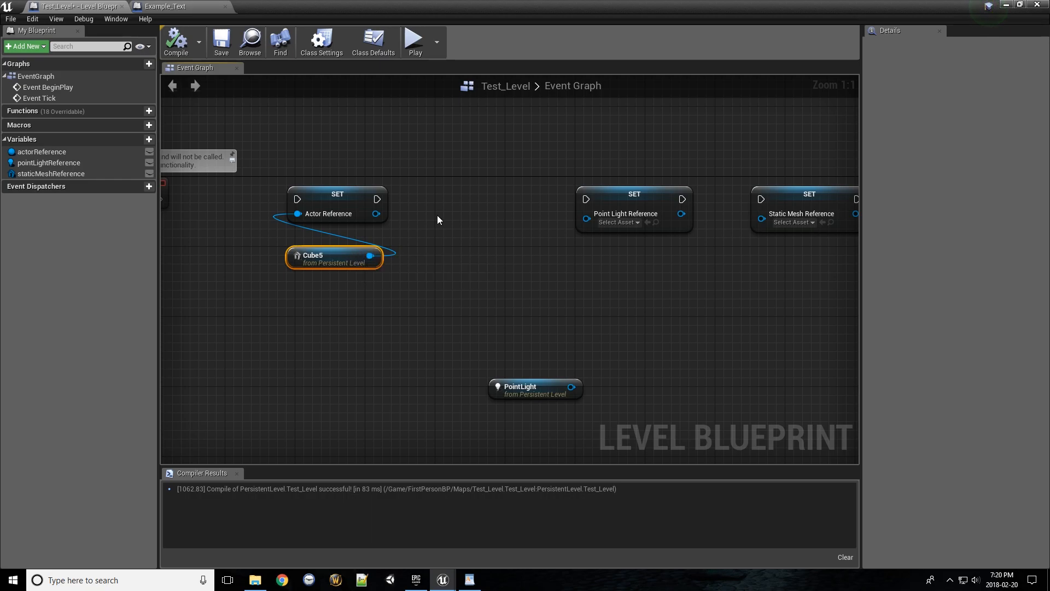
pyautogui.moveTo(378, 213); pyautogui.dragTo(426, 222)
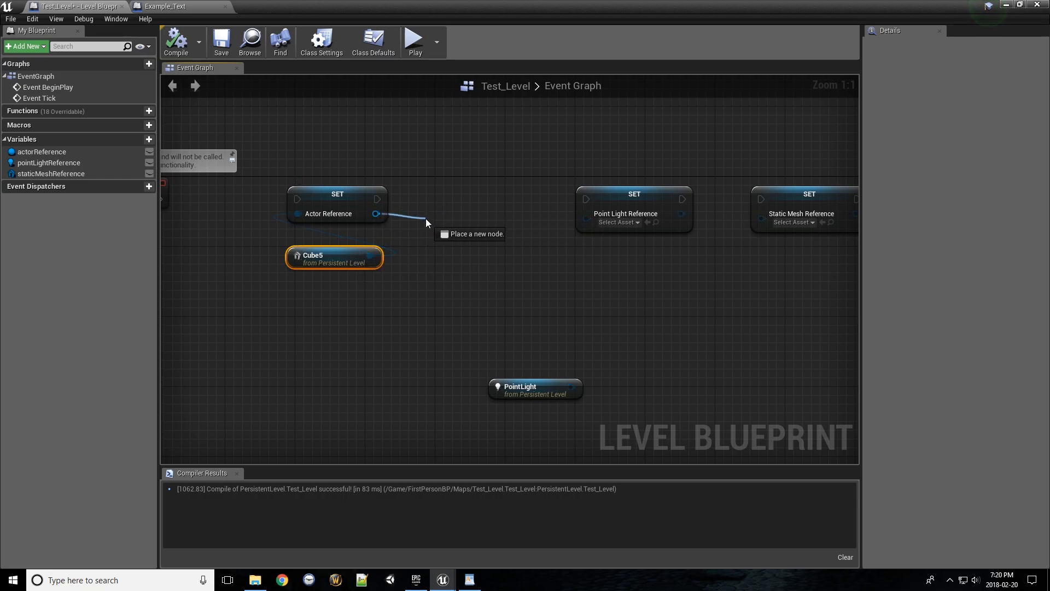
# Add a Cast To StaticMeshActor node from the actor reference pin via 'cast to staticm'.
pyautogui.click(426, 223)
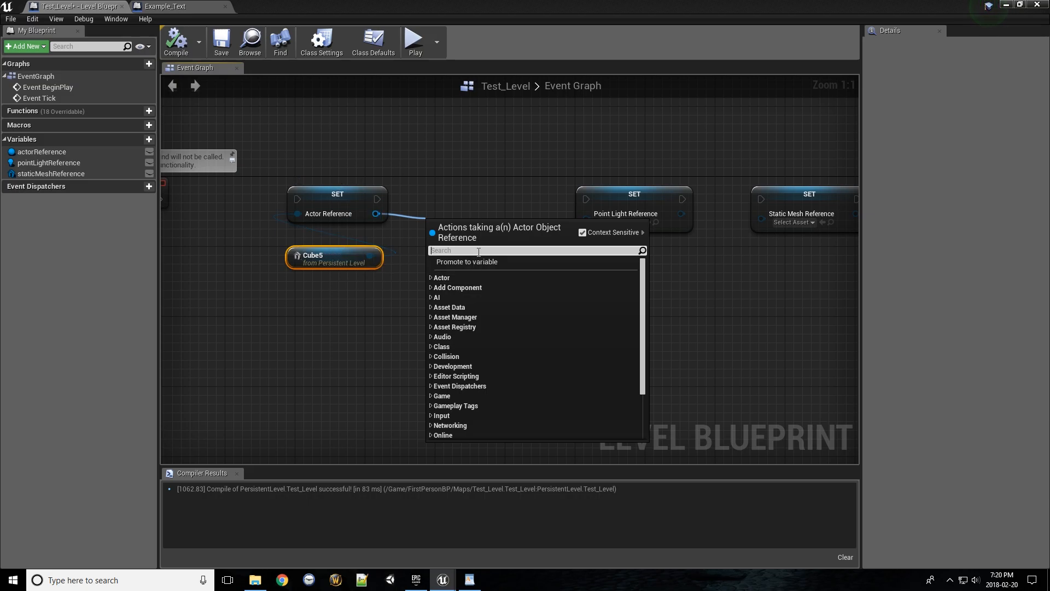
pyautogui.write('cast')
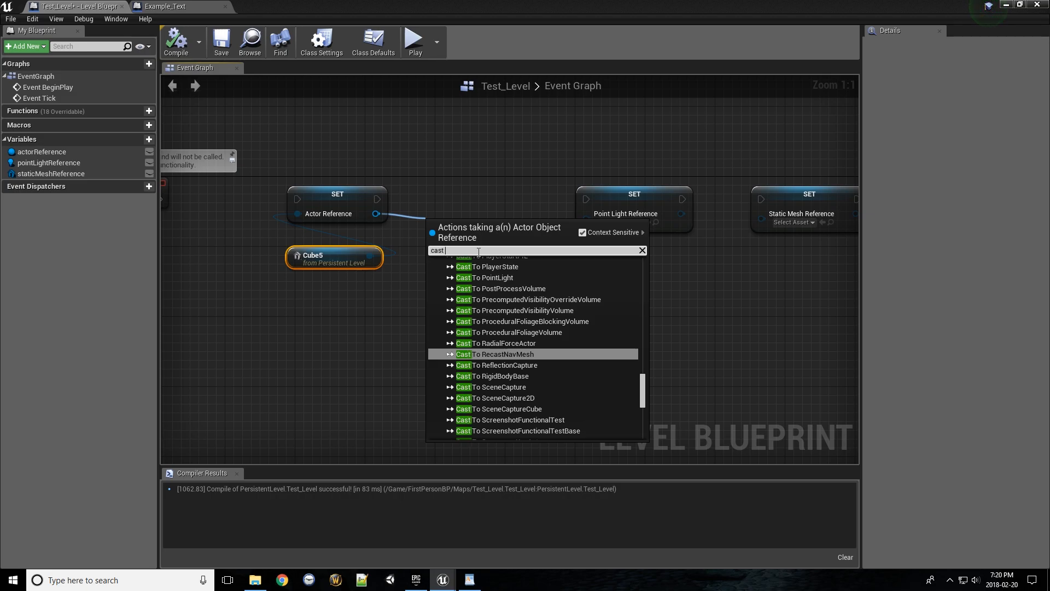
pyautogui.write('to staticm')
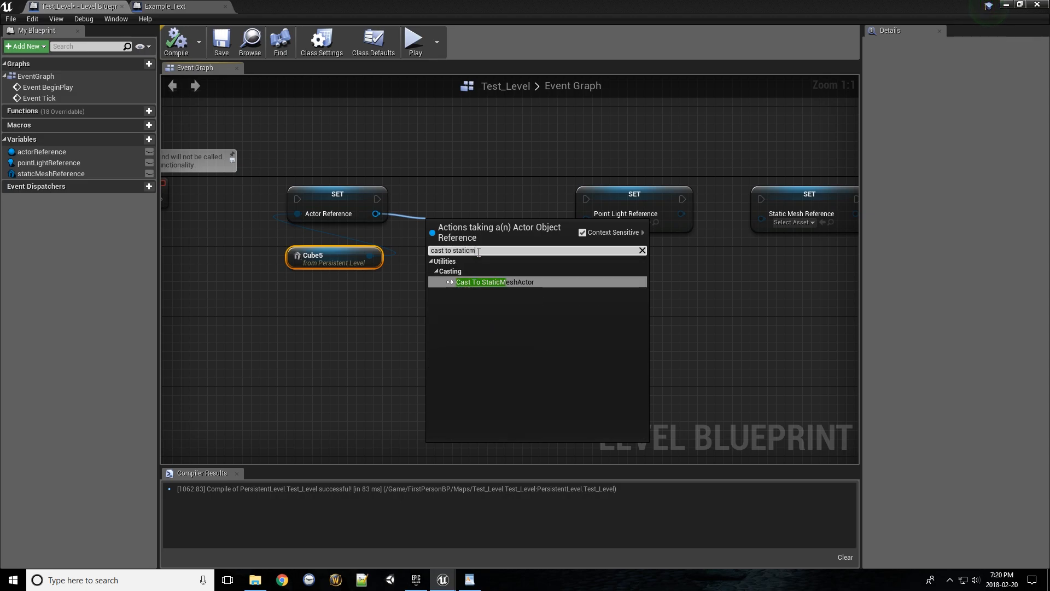
pyautogui.click(494, 281)
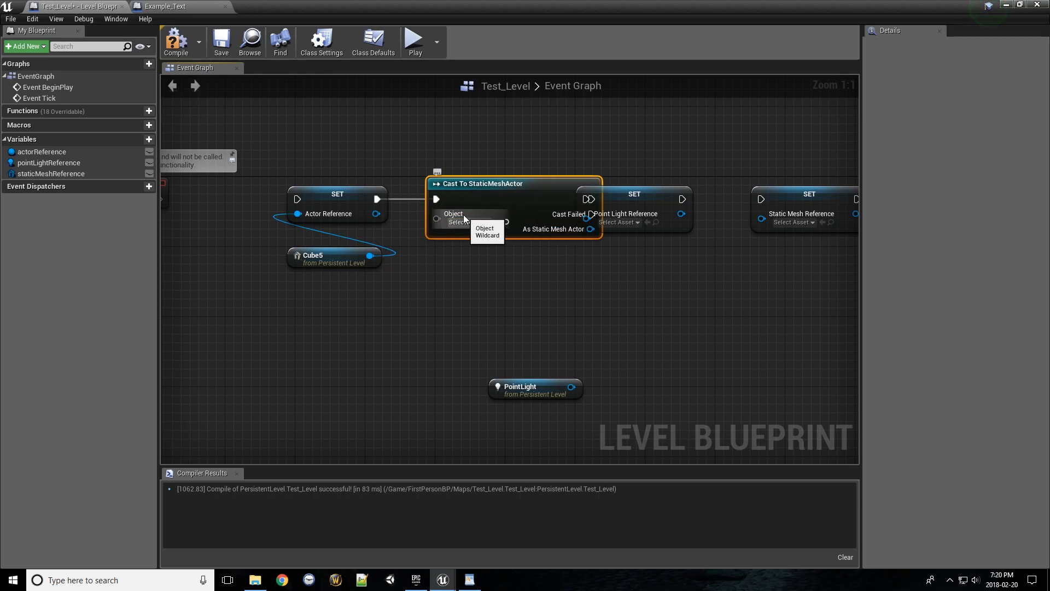
pyautogui.moveTo(405, 224)
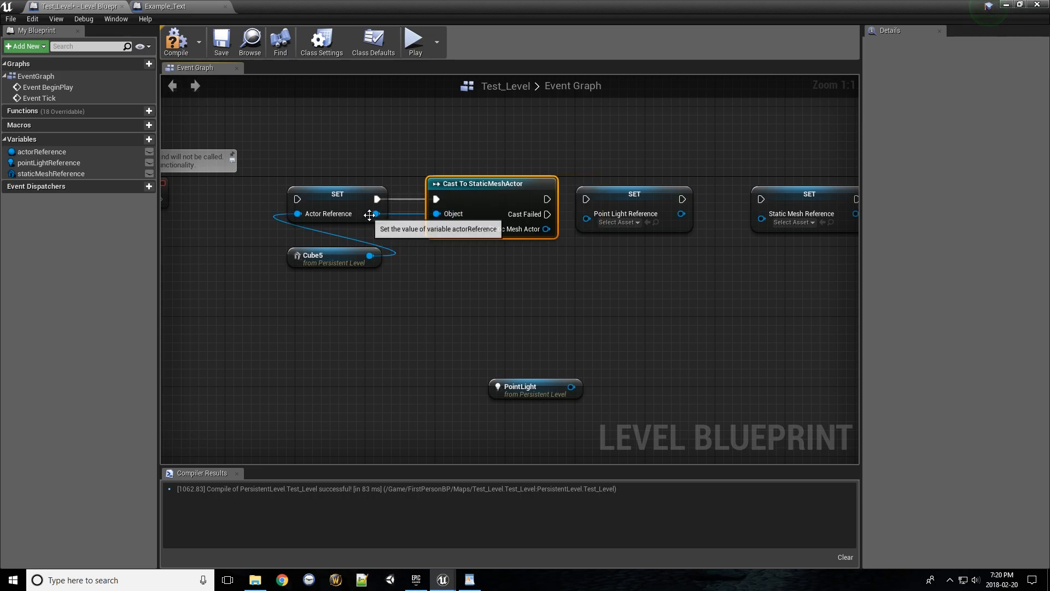
pyautogui.moveTo(504, 232)
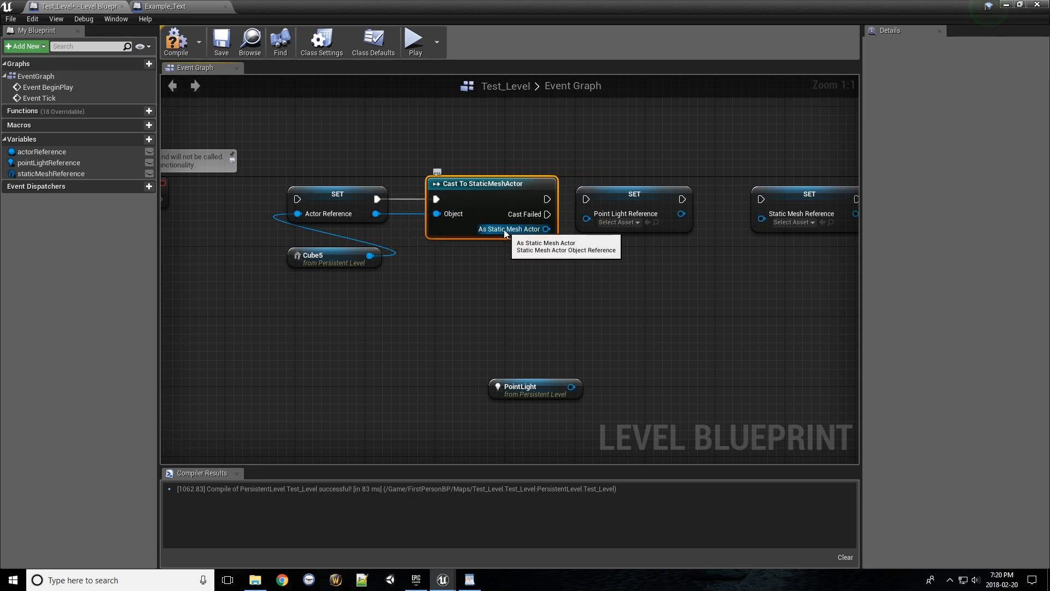
pyautogui.moveTo(453, 214)
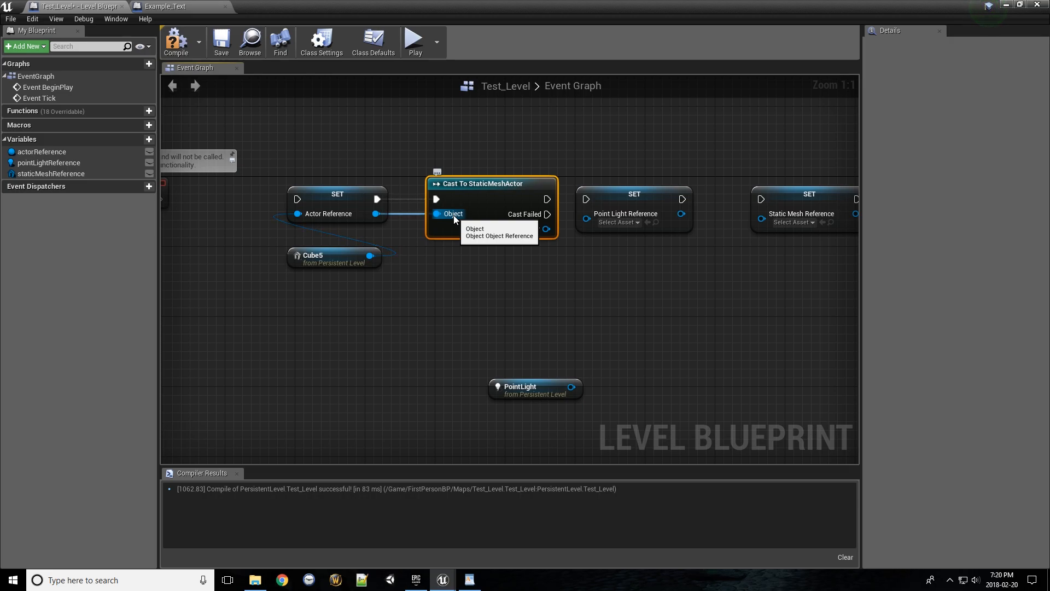
pyautogui.moveTo(527, 229)
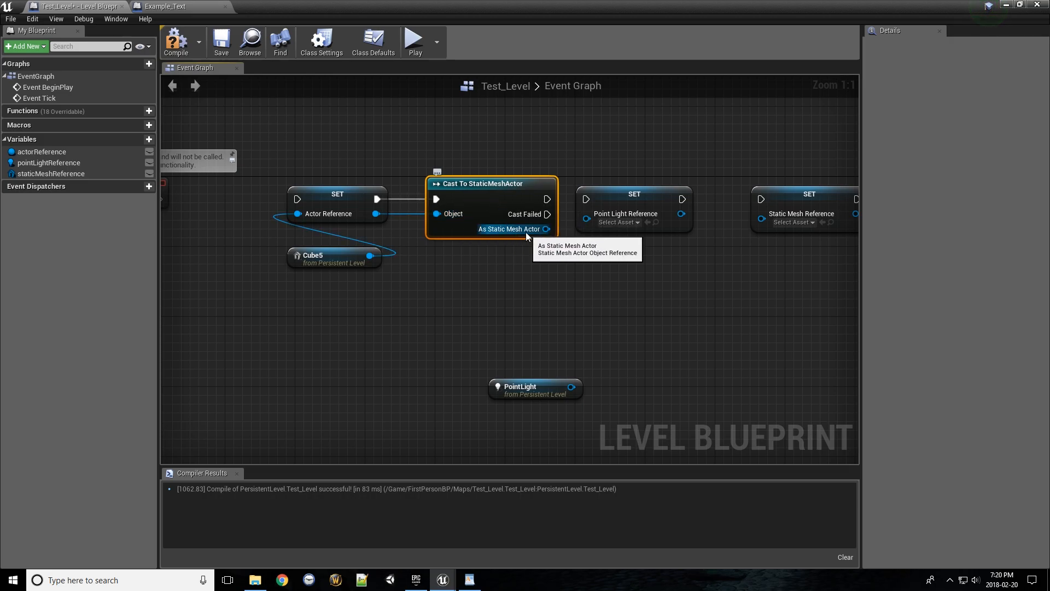
pyautogui.moveTo(489, 216)
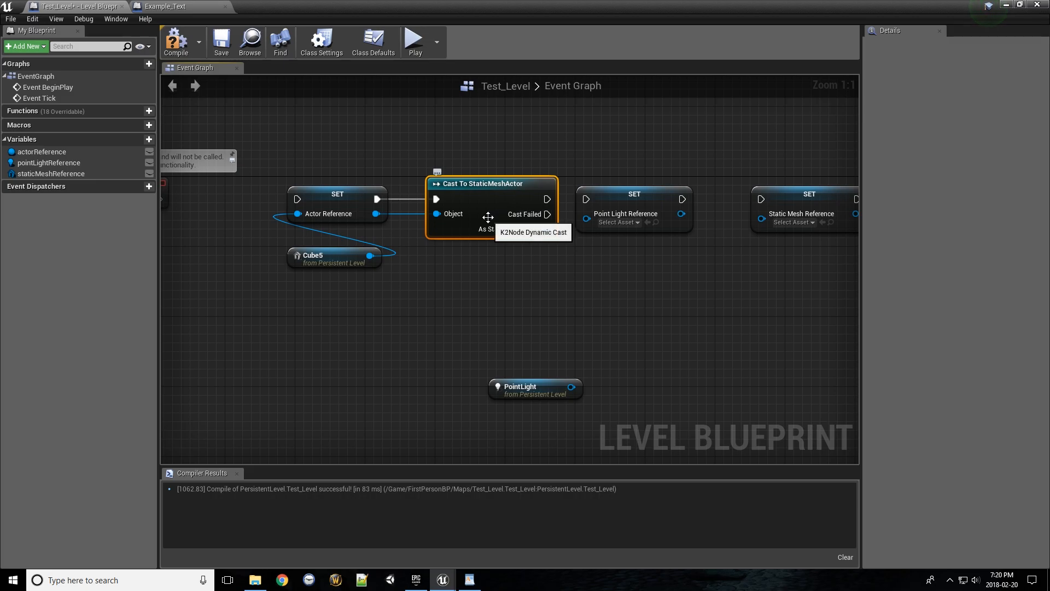
pyautogui.moveTo(348, 267)
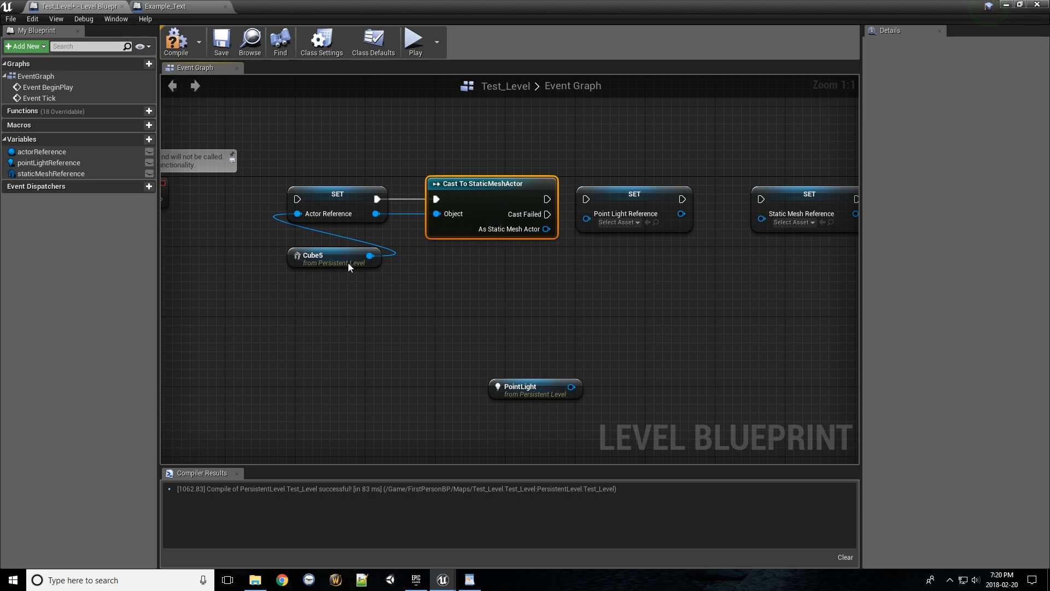
pyautogui.moveTo(367, 255)
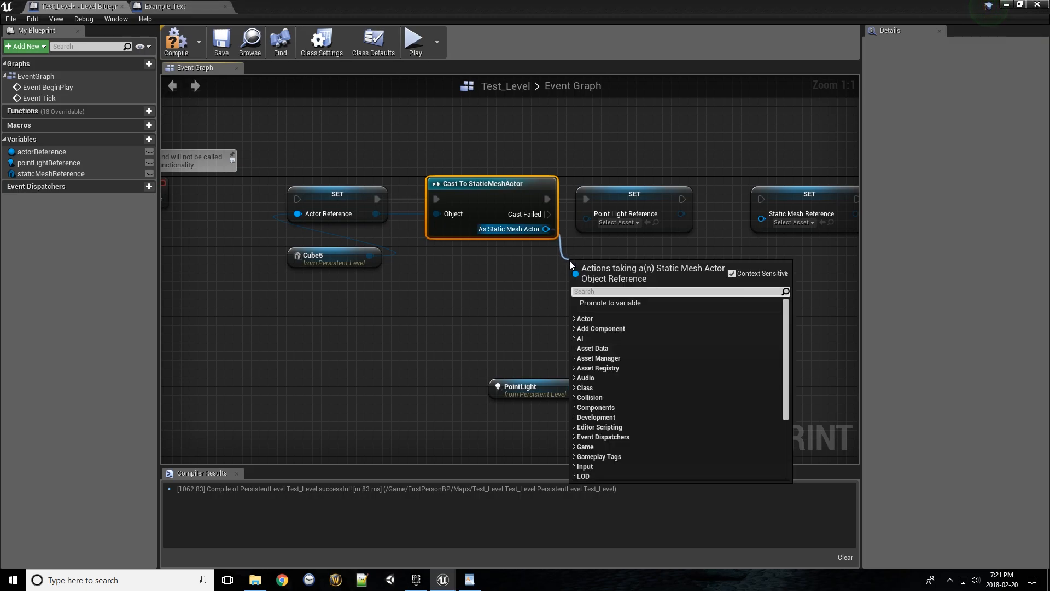
pyautogui.write('get material')
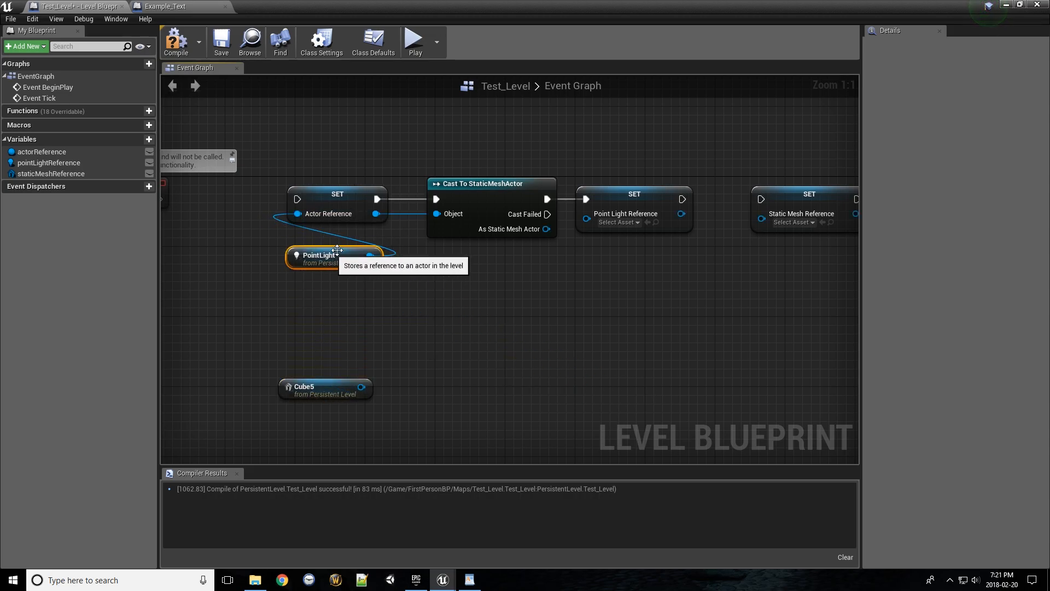
pyautogui.moveTo(546, 214)
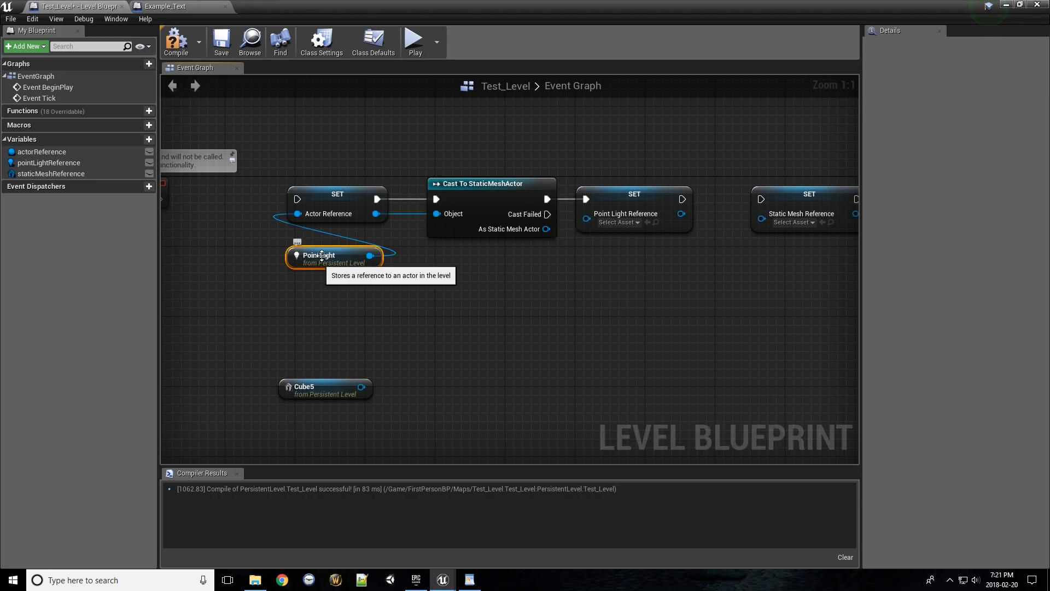
pyautogui.moveTo(348, 209)
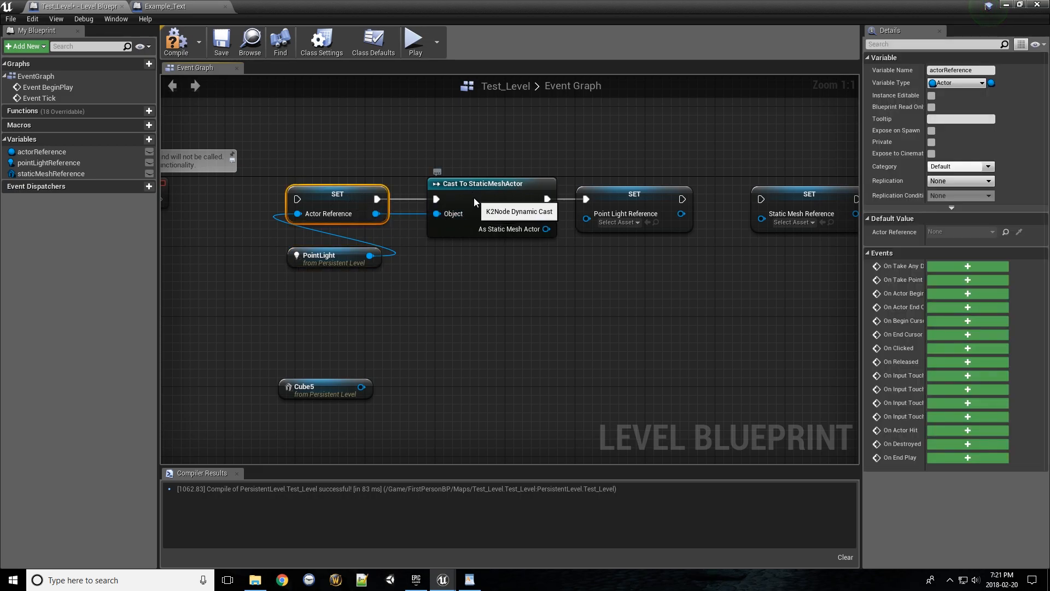
pyautogui.click(491, 184)
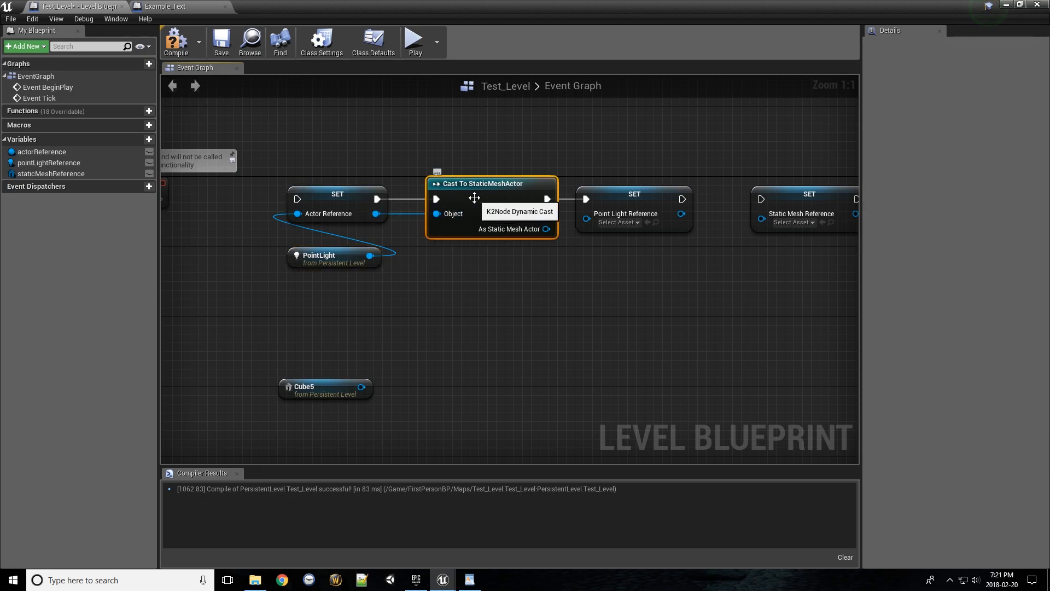
pyautogui.moveTo(507, 220)
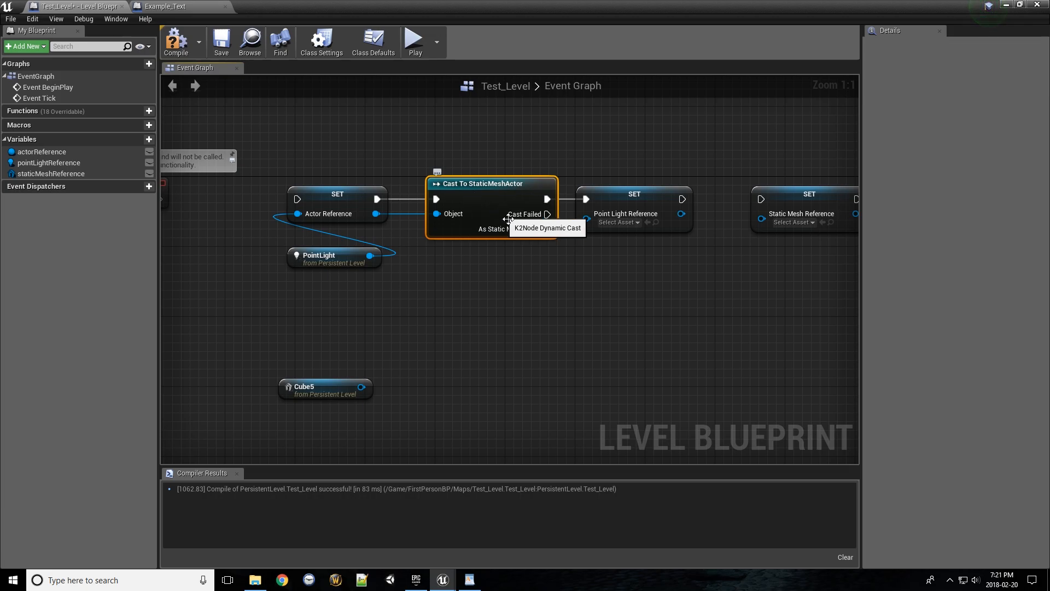
pyautogui.moveTo(523, 251)
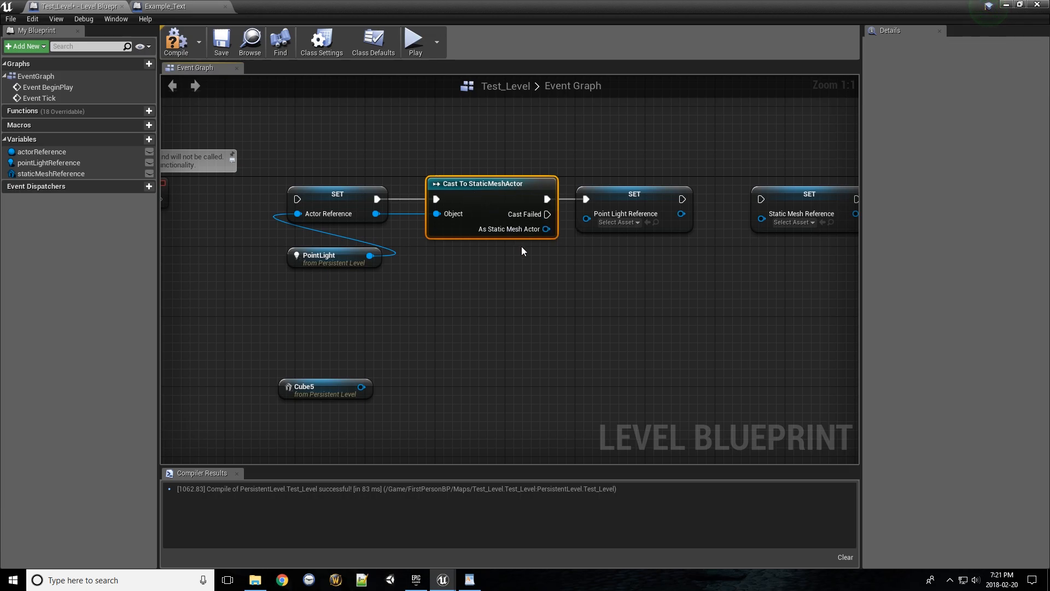
pyautogui.click(525, 255)
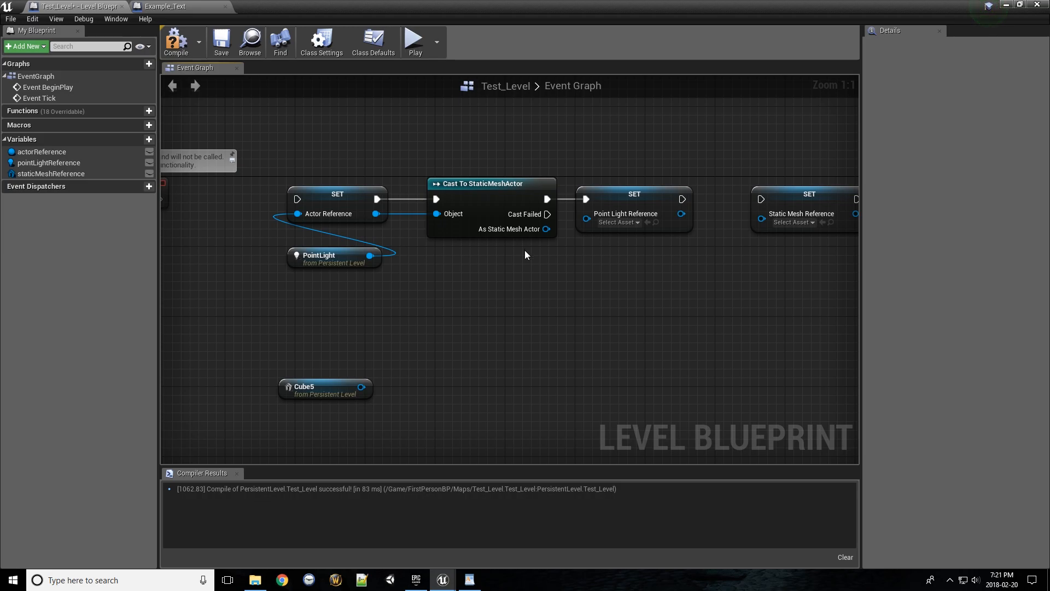
pyautogui.click(634, 195)
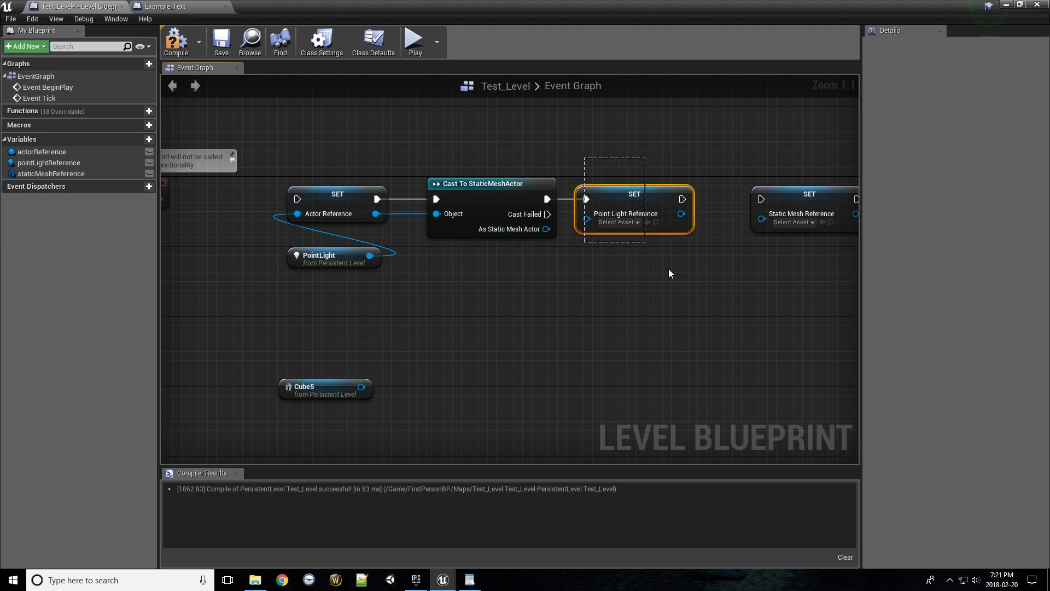
pyautogui.click(539, 311)
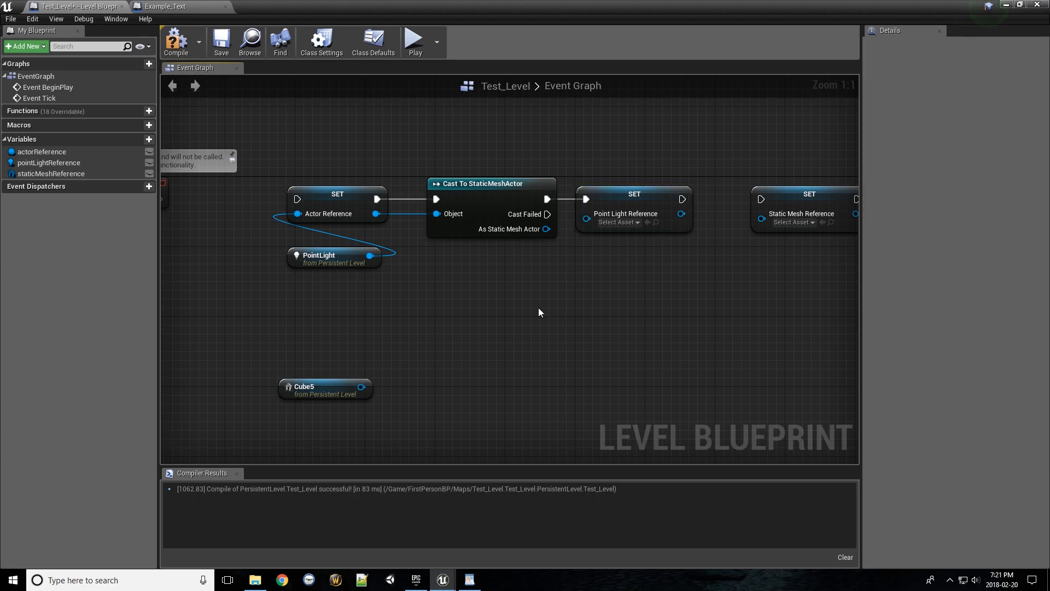
pyautogui.moveTo(509, 316)
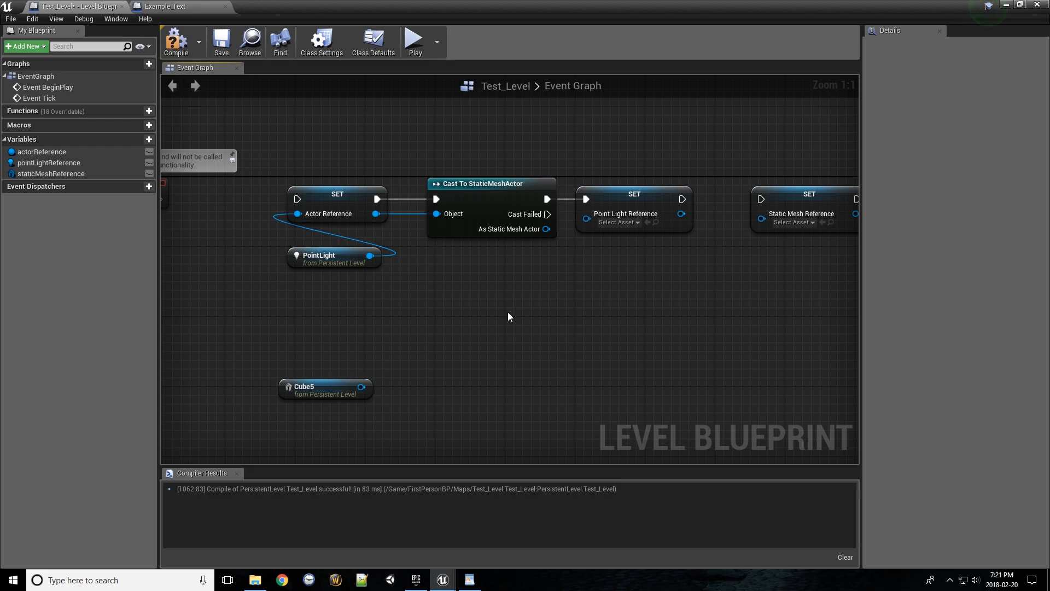
pyautogui.moveTo(486, 319)
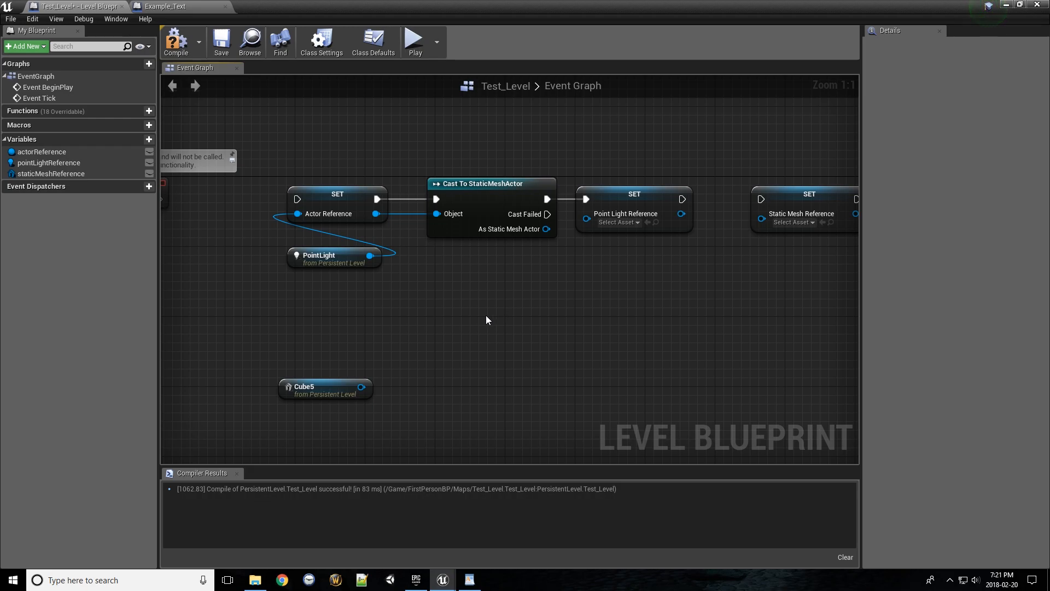
pyautogui.moveTo(401, 308)
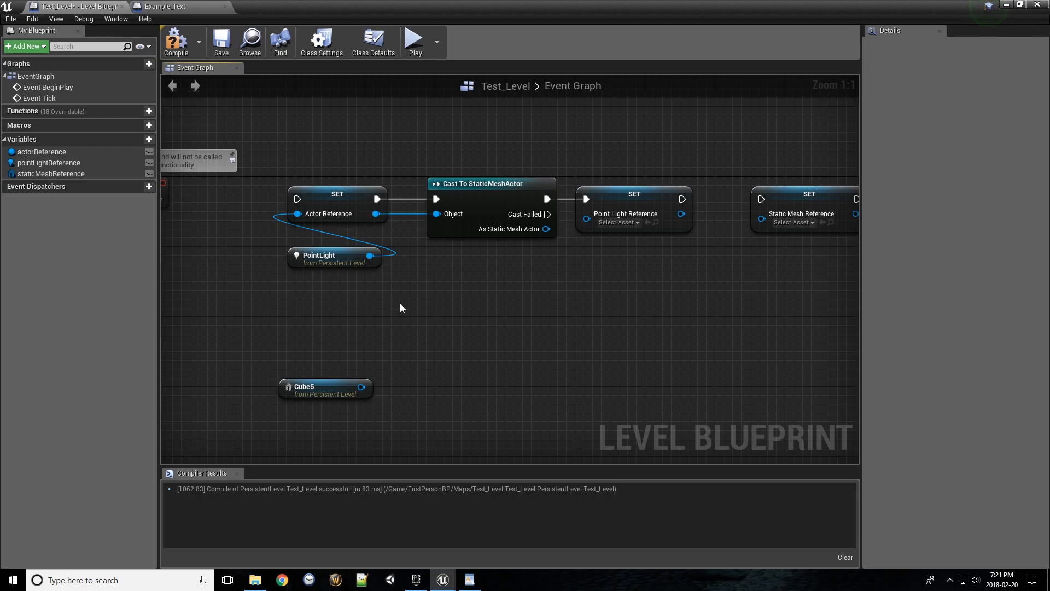